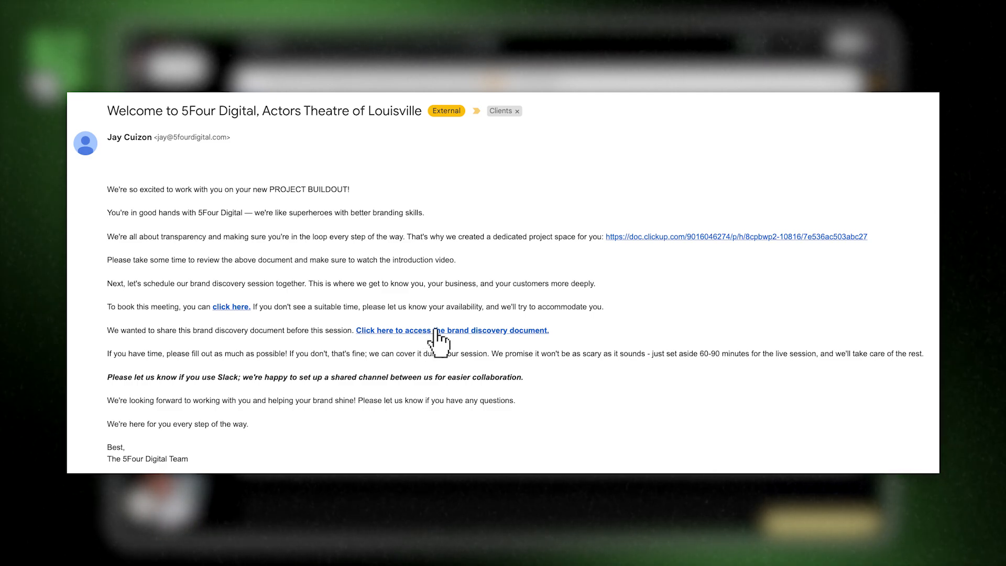
mouse_move(438, 345)
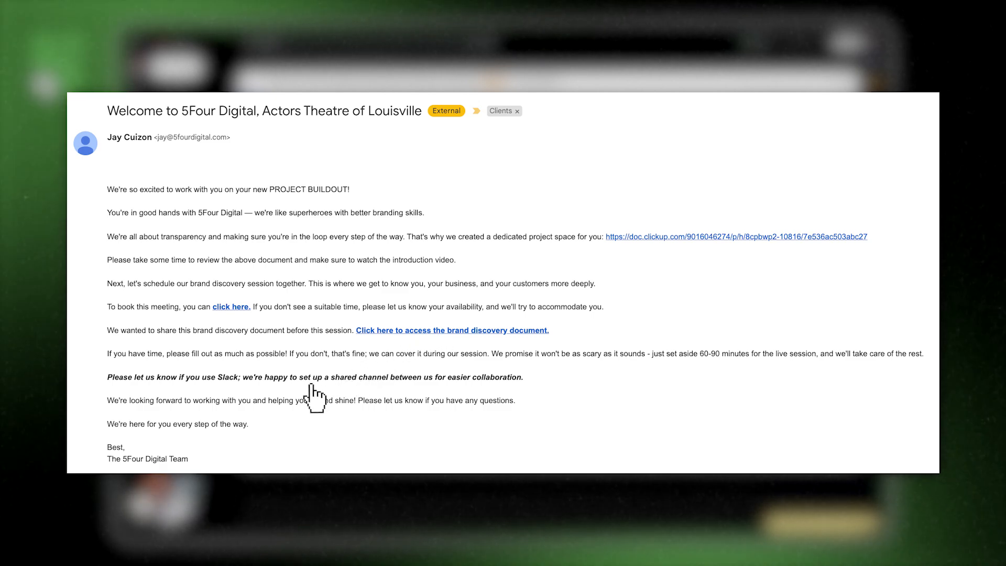
mouse_move(316, 396)
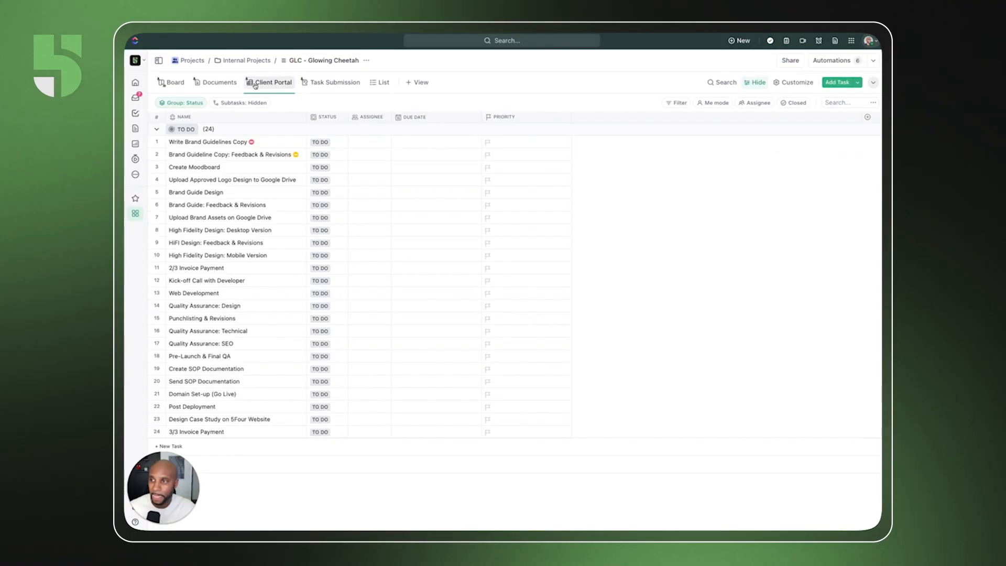
Step: Open the ClientOS doc from the project's Documents and review its welcome, video and checklist sections
click(219, 82)
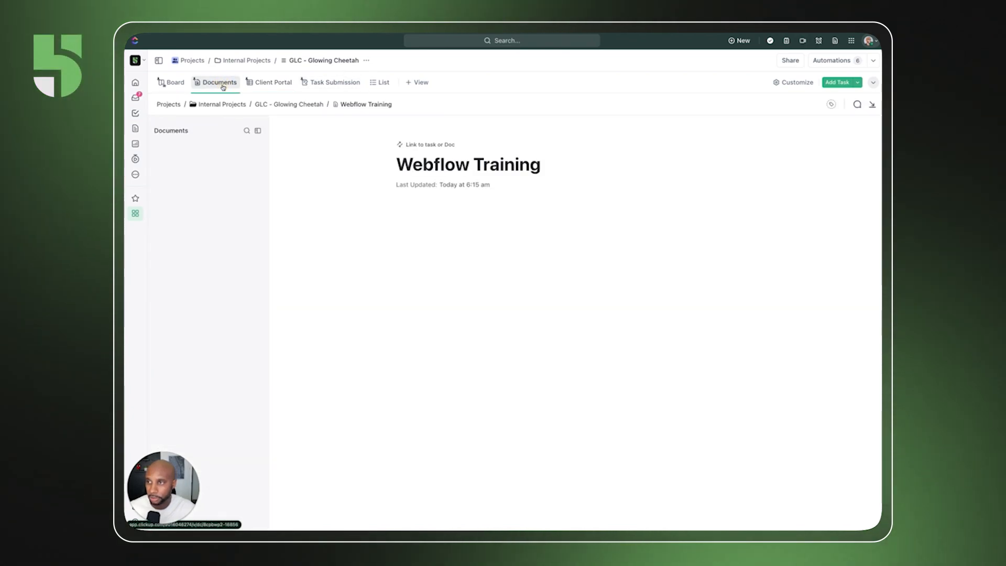
click(189, 165)
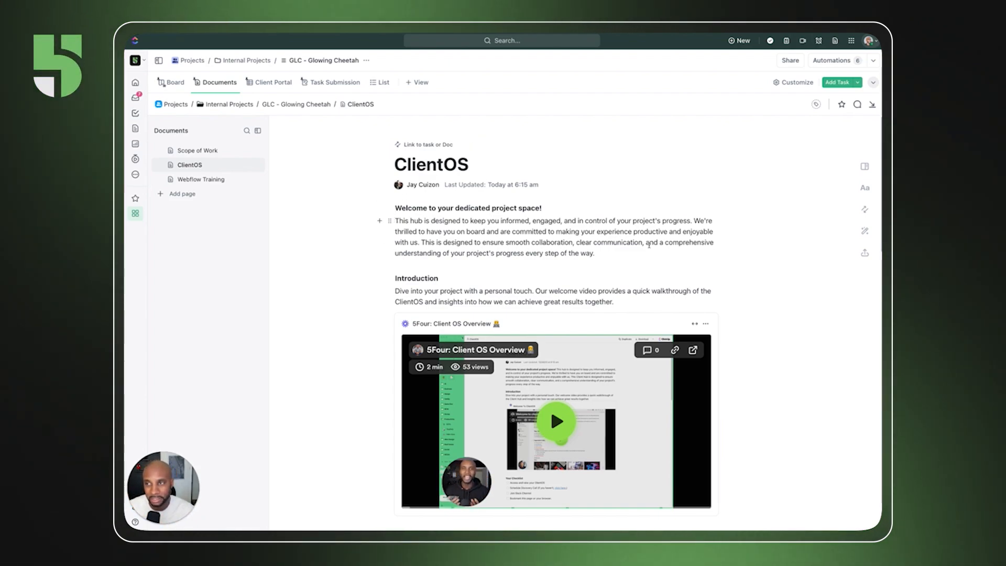
scroll(down, 3)
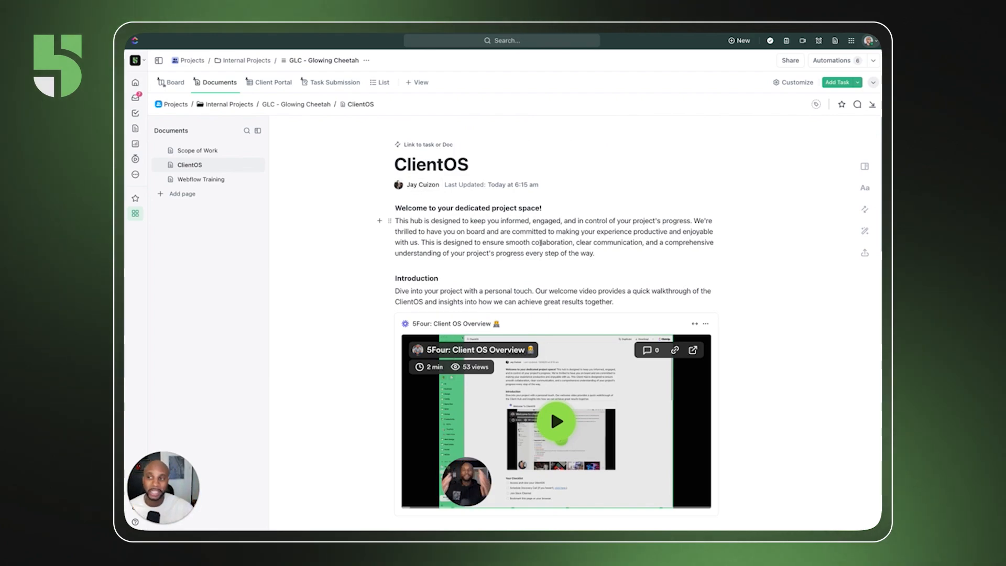
scroll(down, 3)
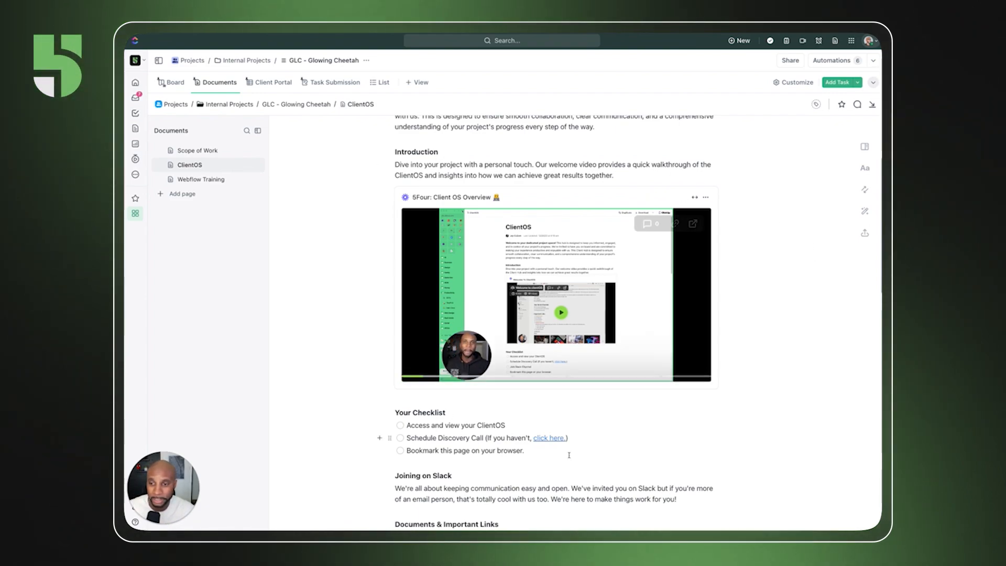
click(561, 312)
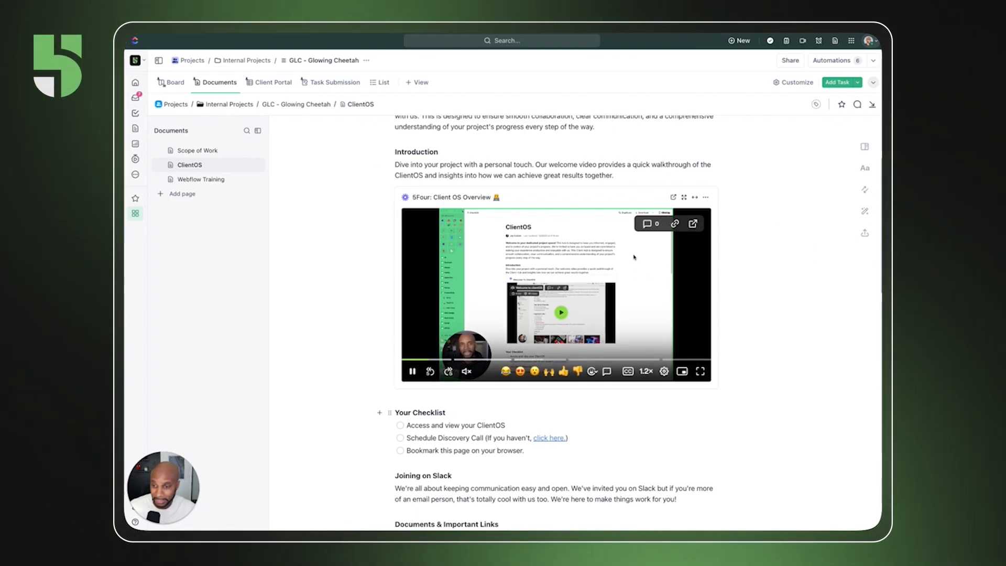
scroll(down, 3)
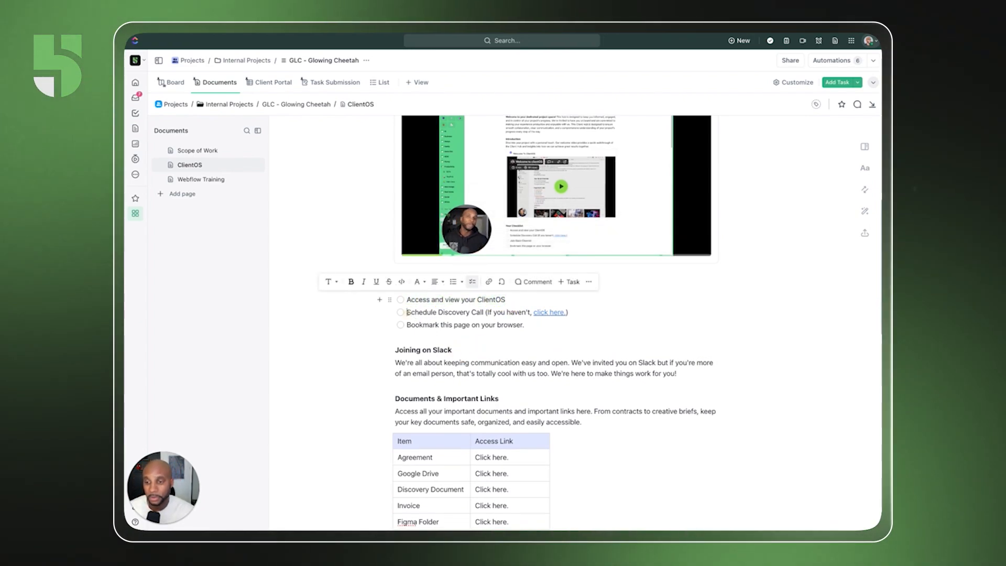
triple_click(468, 312)
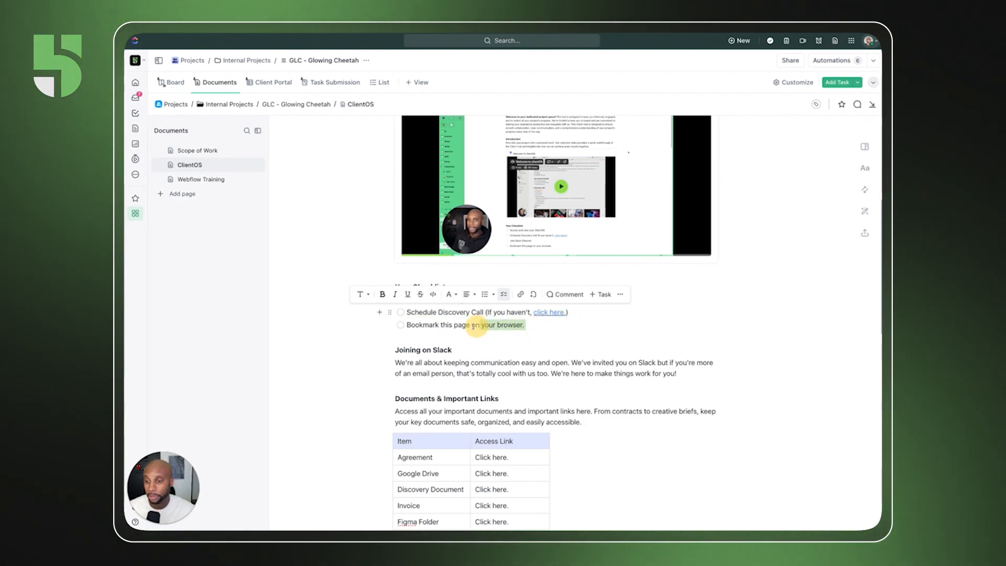
click(525, 325)
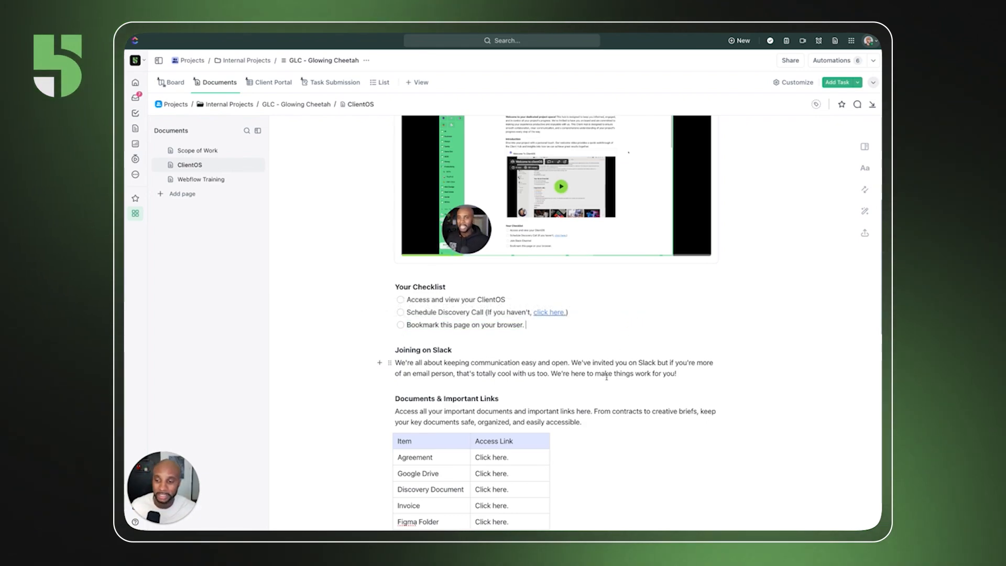
scroll(down, 3)
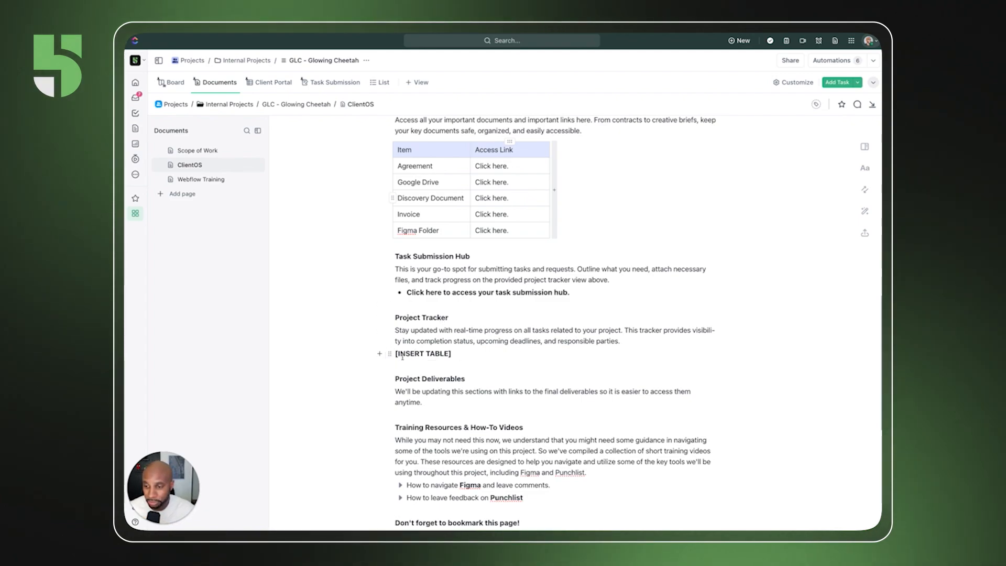
Step: Check the INSERT TABLE placeholder, glance at the task list, then return to the ClientOS doc
double_click(423, 354)
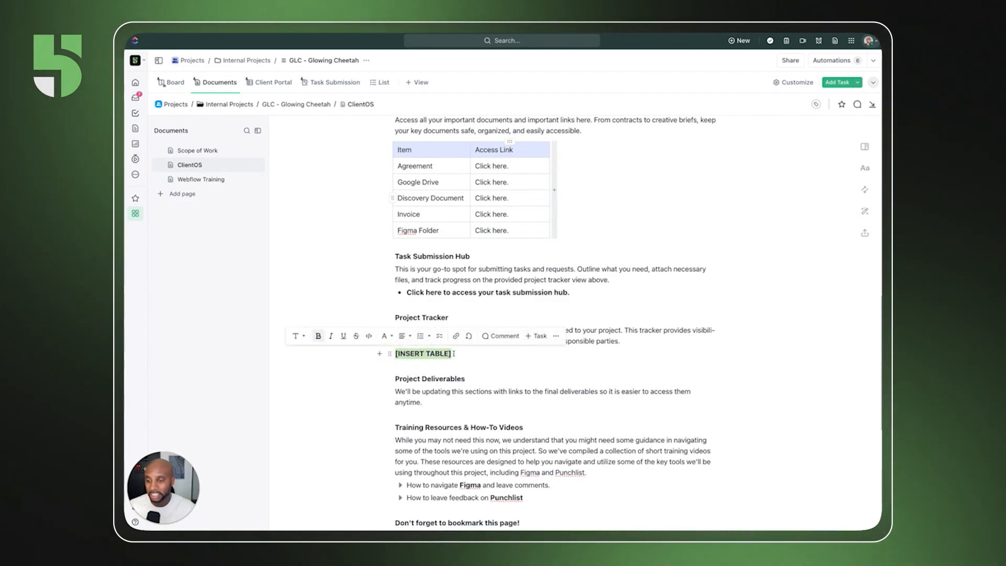
click(438, 189)
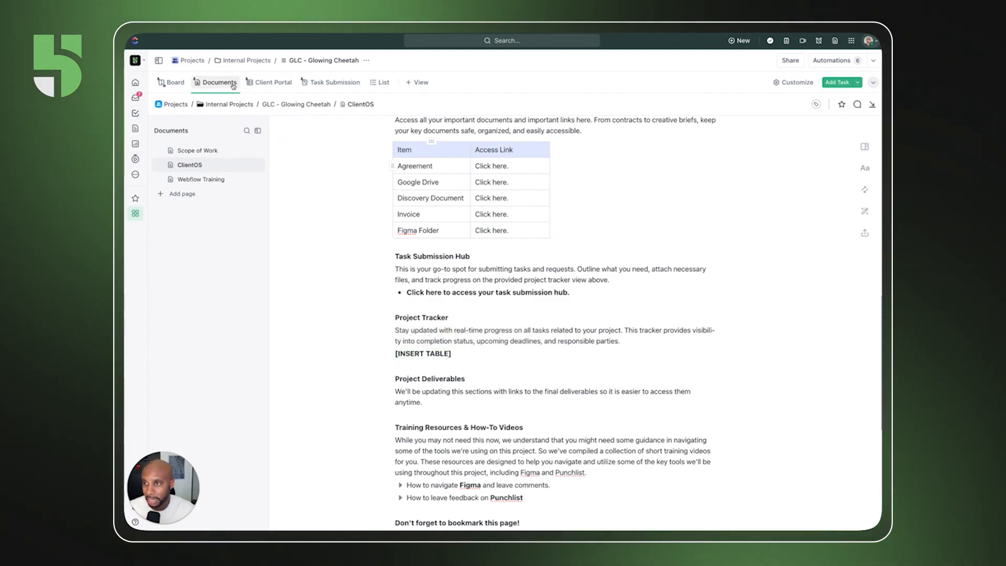
click(272, 82)
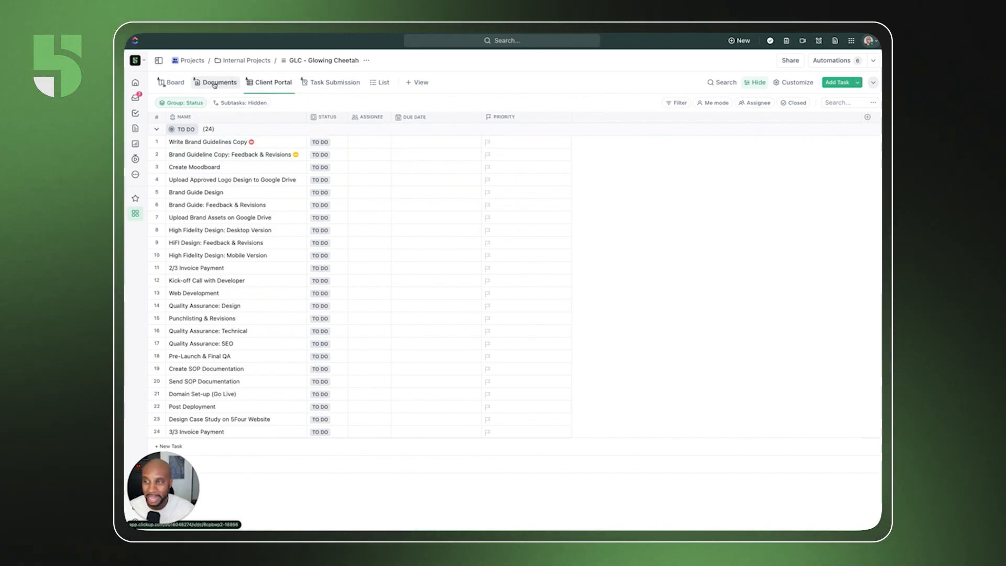
click(219, 82)
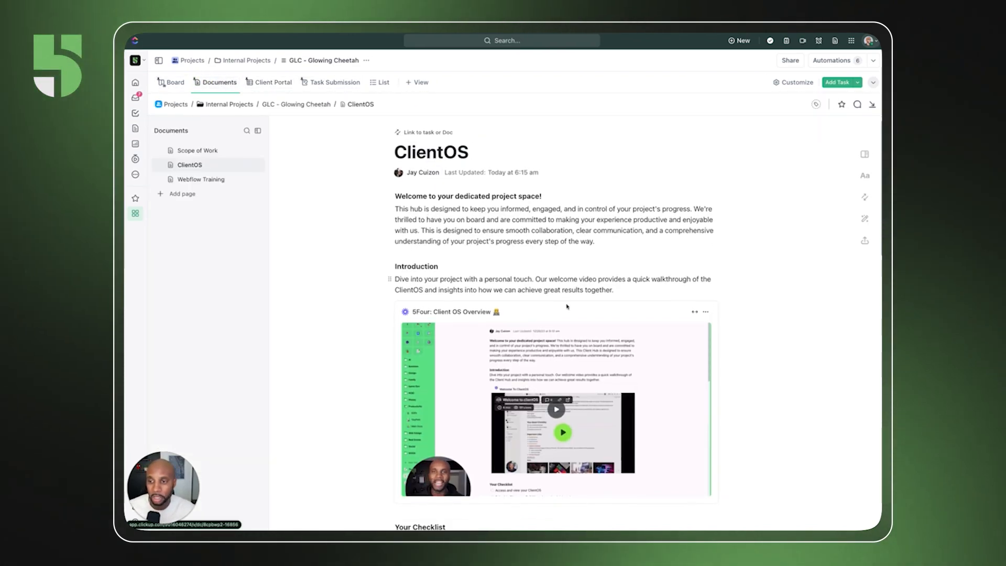
Step: Under Training Resources, expand 'How to leave feedback on Punchlist' and review the rest of the page
scroll(down, 3)
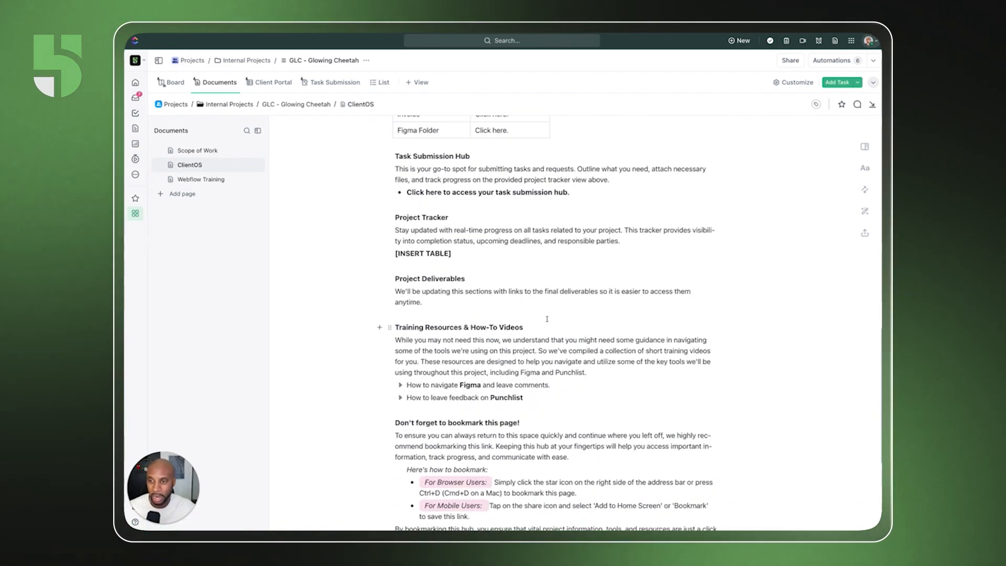
scroll(down, 3)
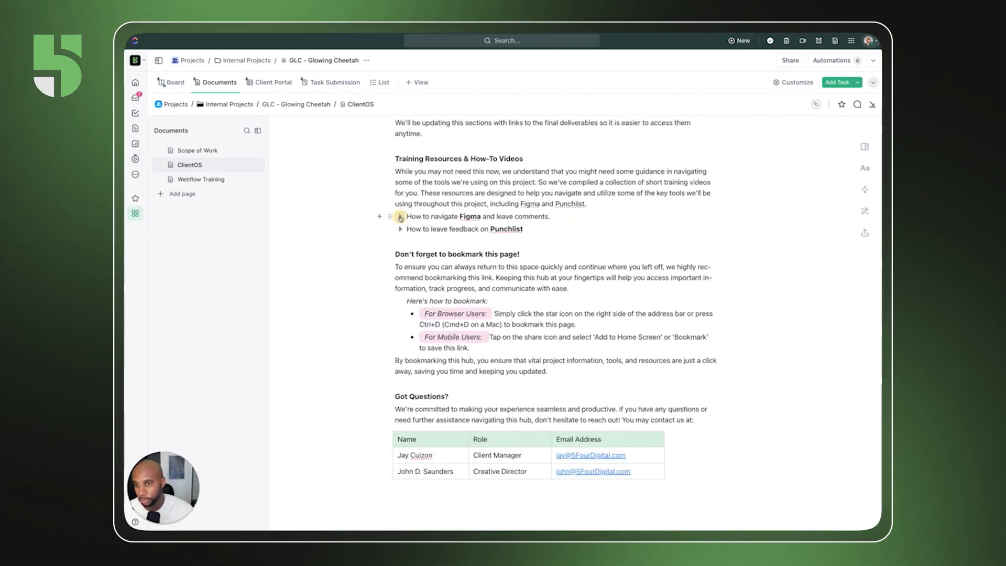
click(400, 216)
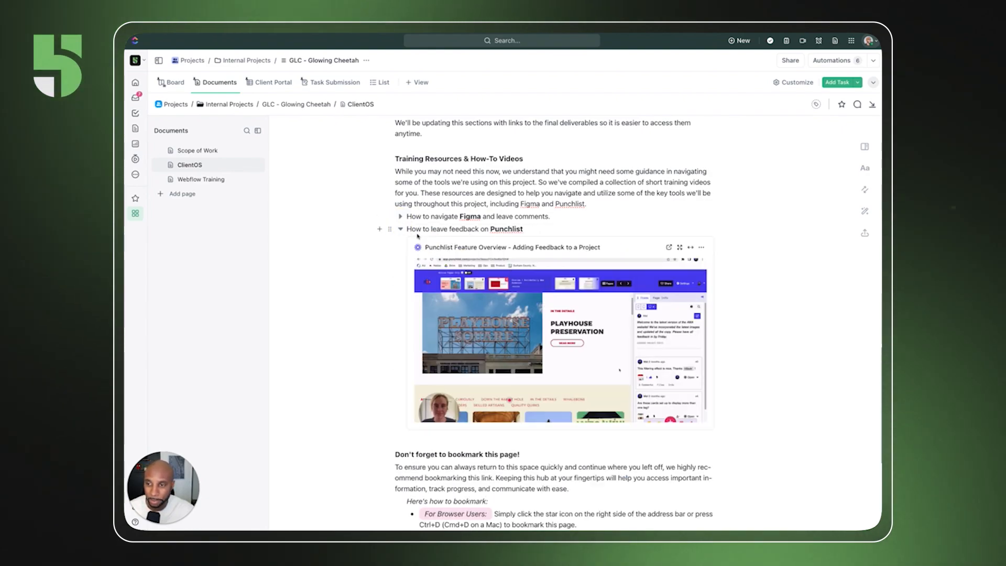
scroll(down, 3)
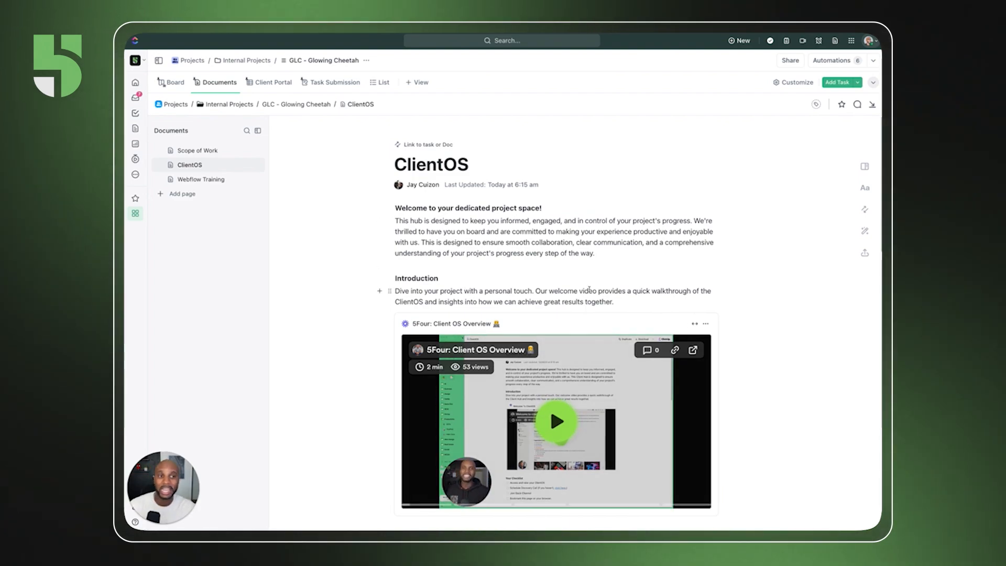
scroll(down, 3)
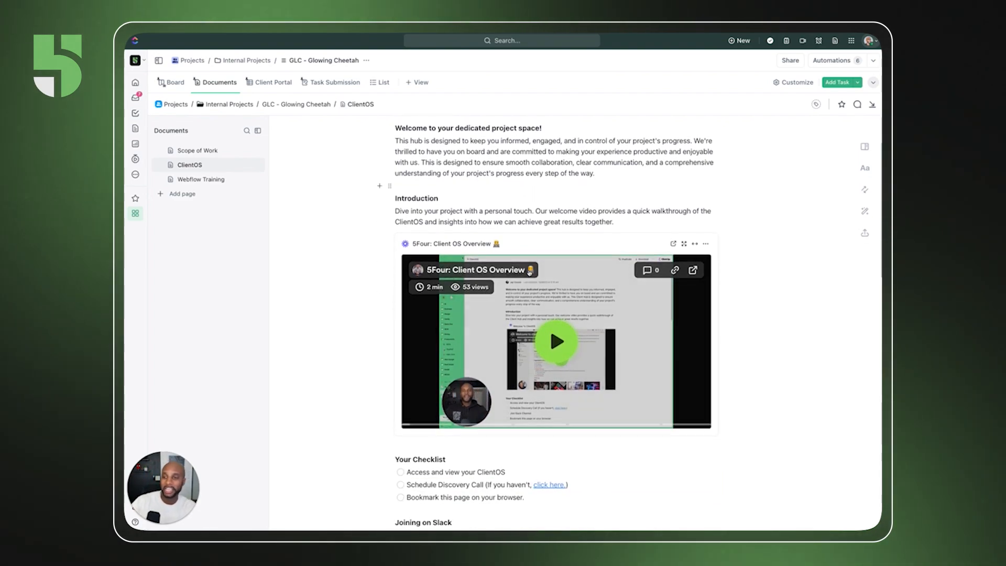
scroll(down, 3)
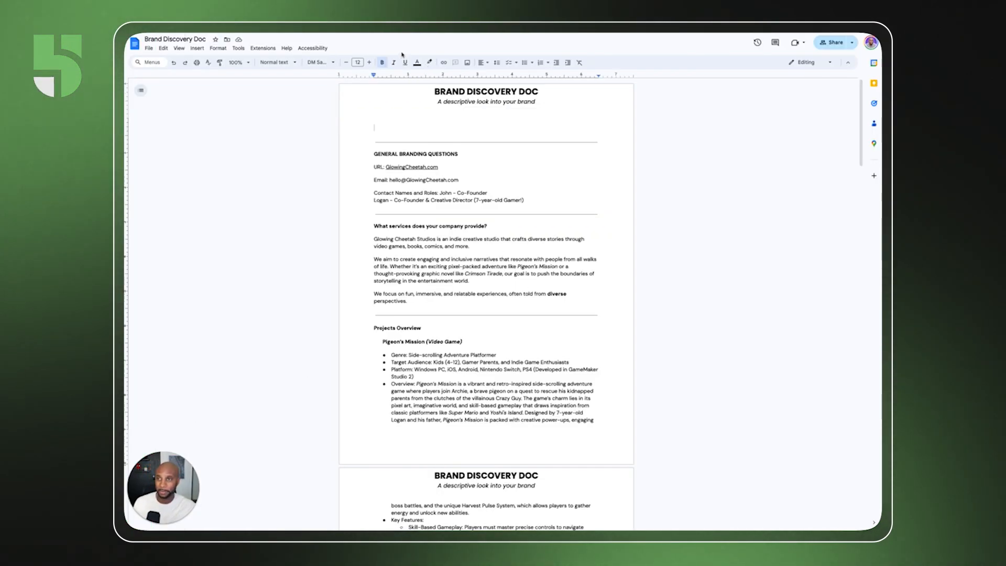
click(235, 62)
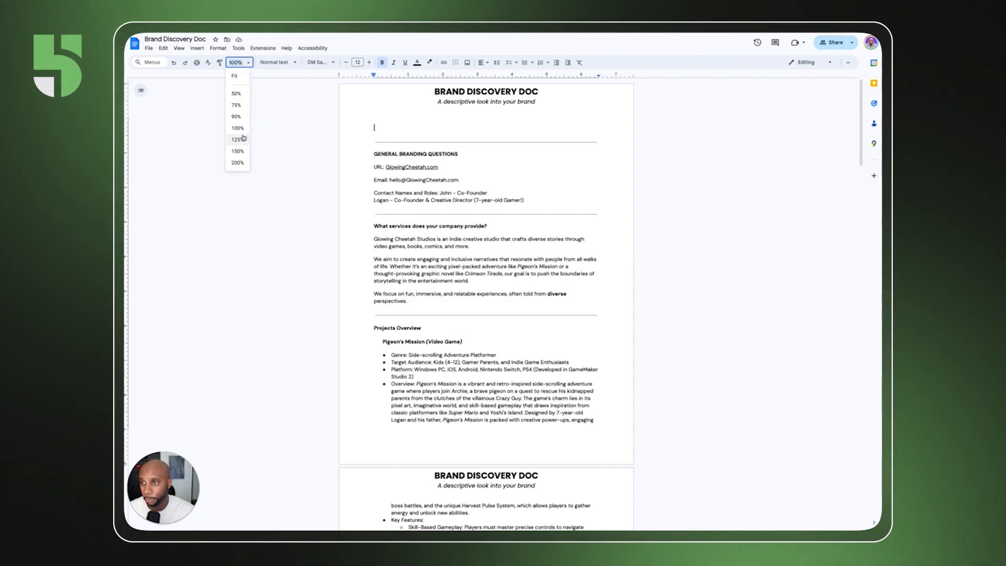
click(238, 151)
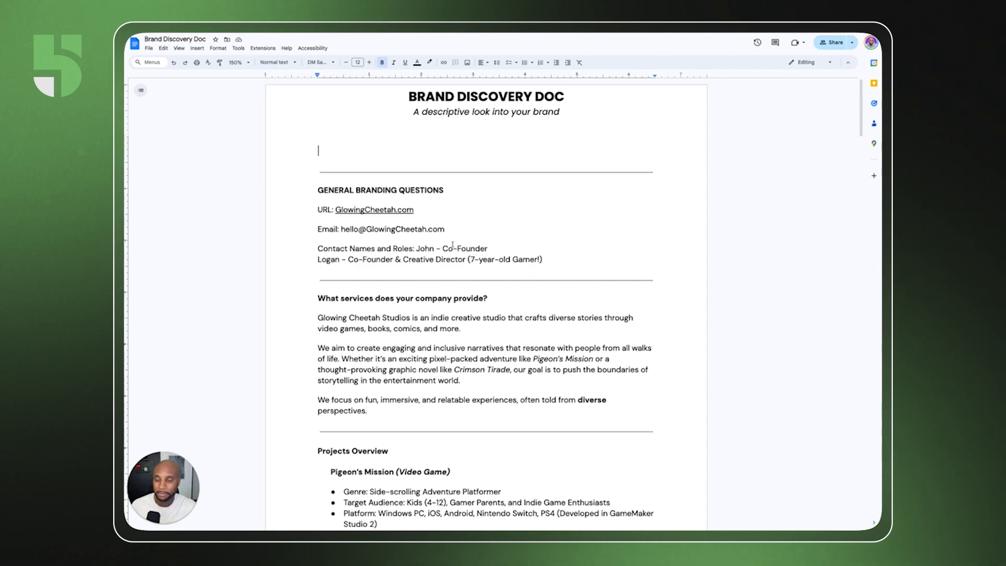
scroll(down, 3)
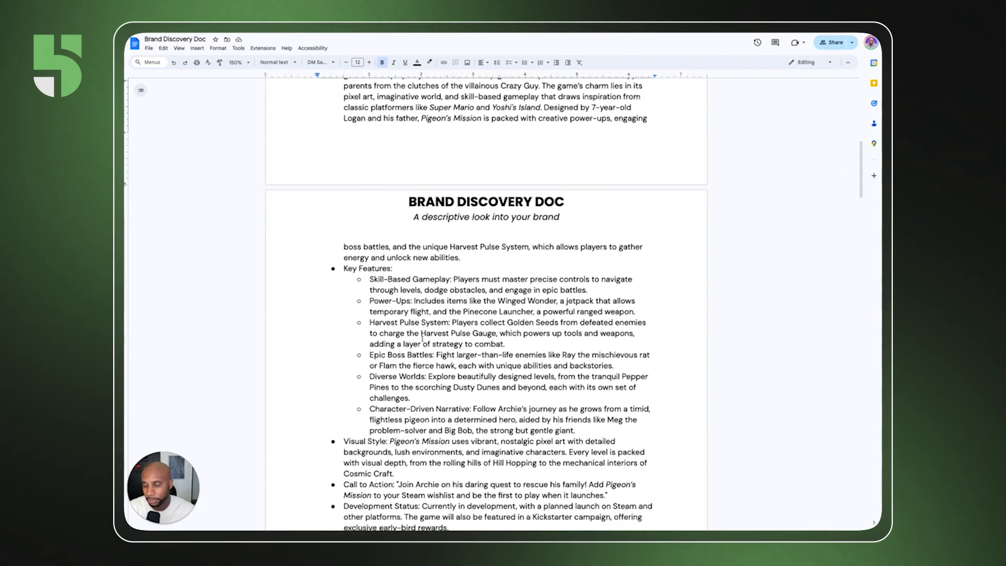
scroll(down, 3)
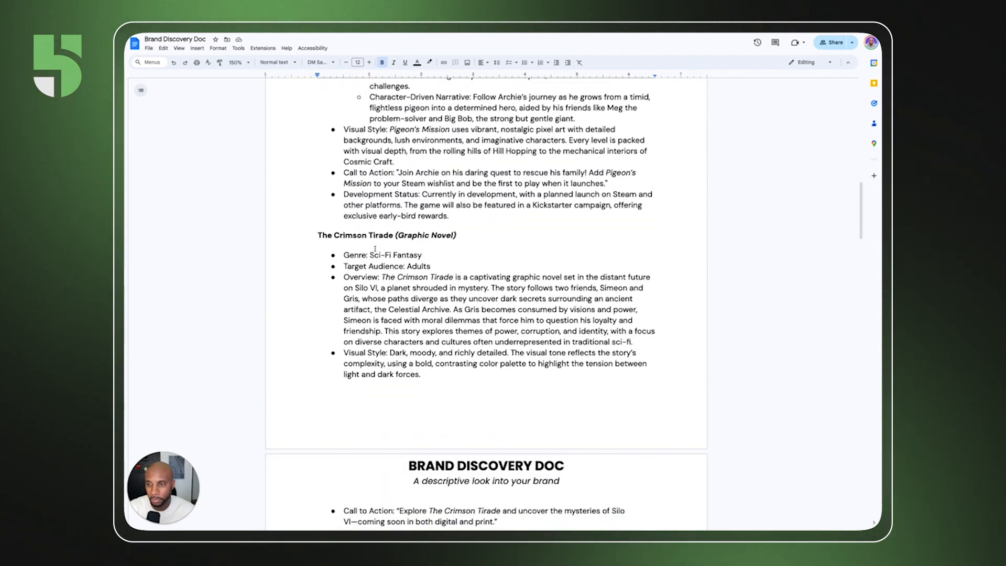
triple_click(388, 235)
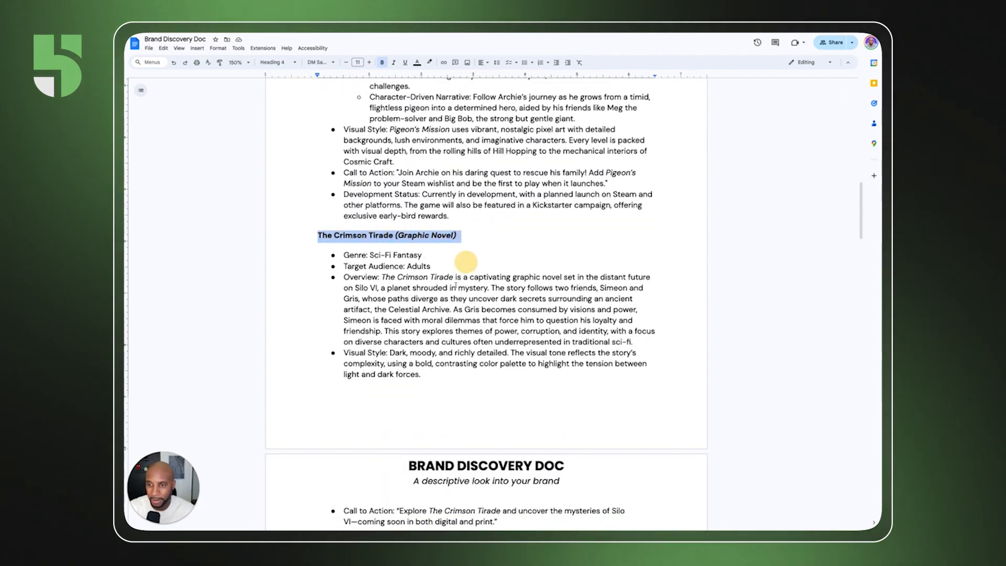
scroll(down, 3)
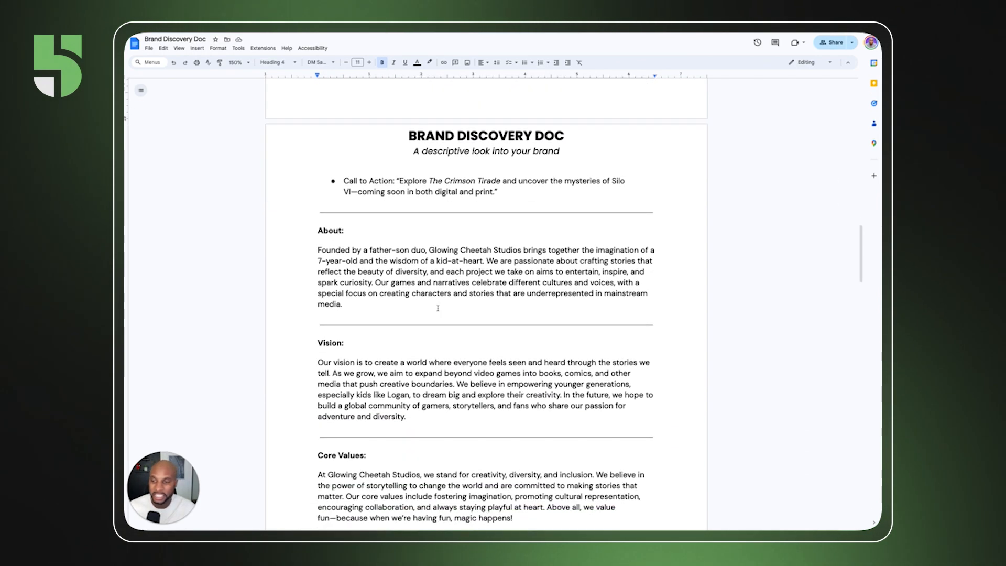
scroll(down, 3)
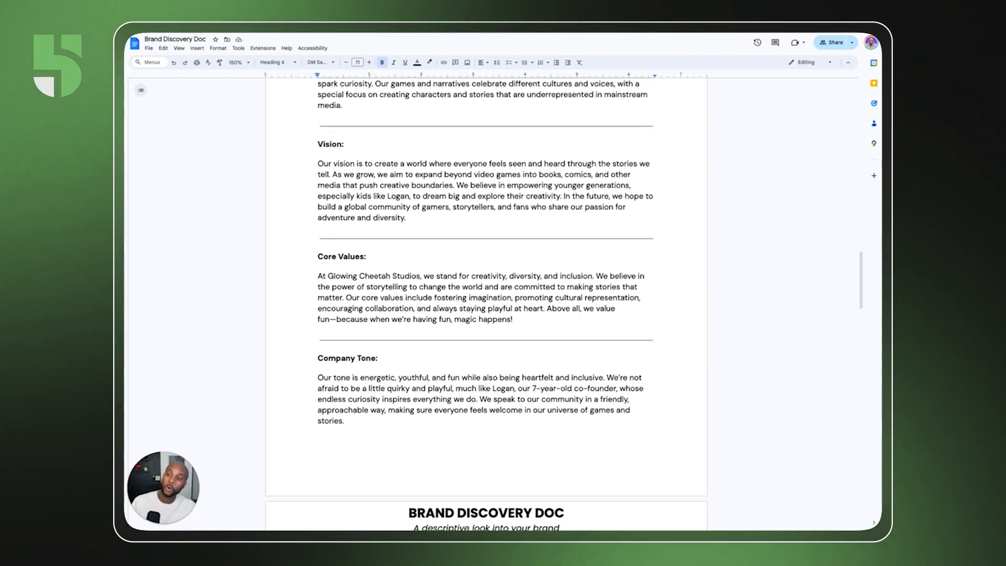
scroll(down, 3)
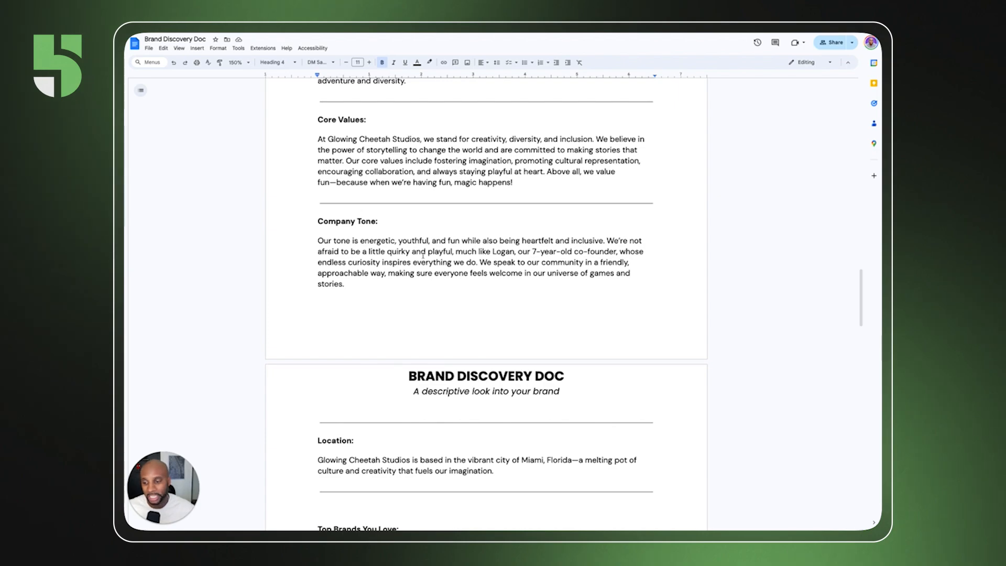
scroll(down, 3)
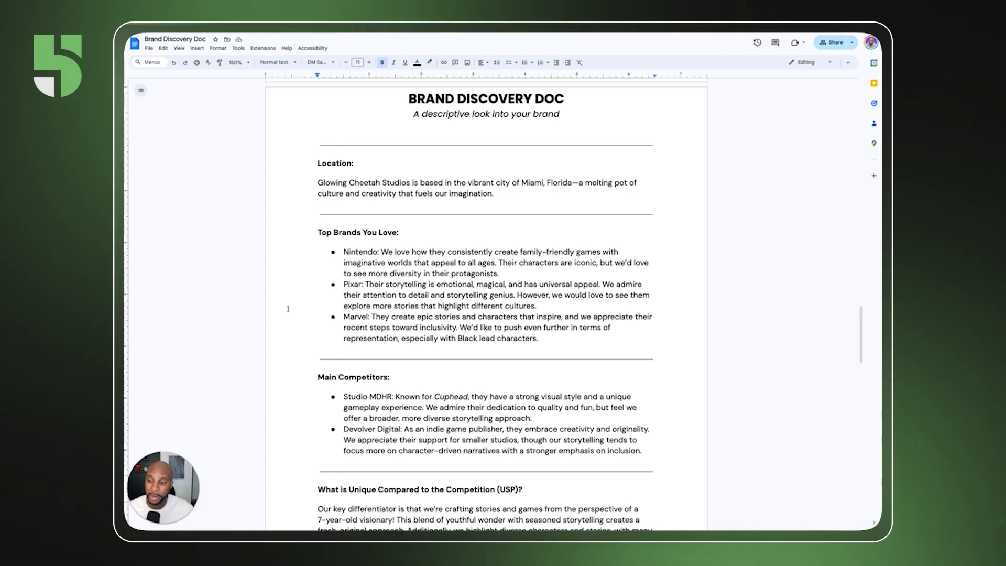
scroll(down, 3)
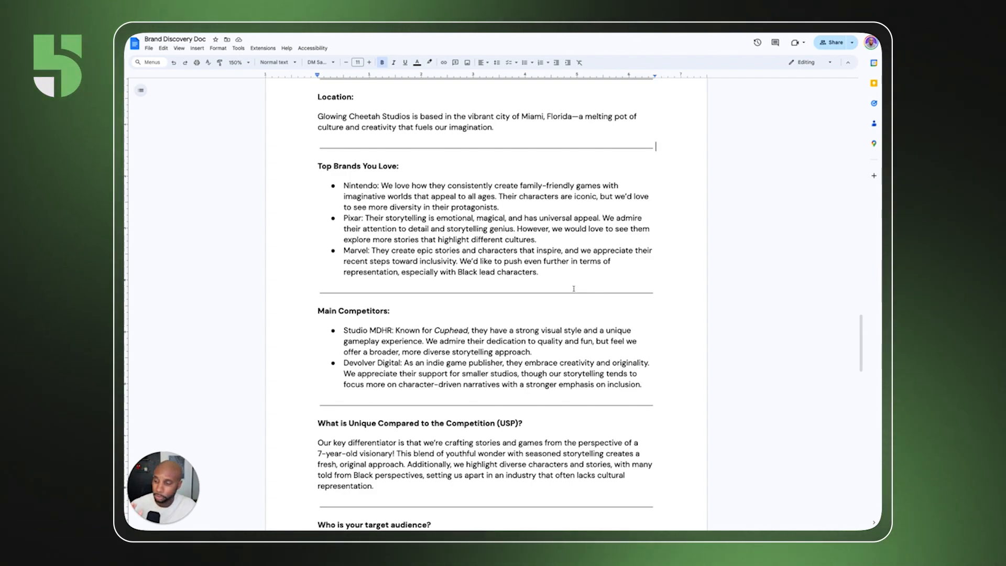
scroll(down, 3)
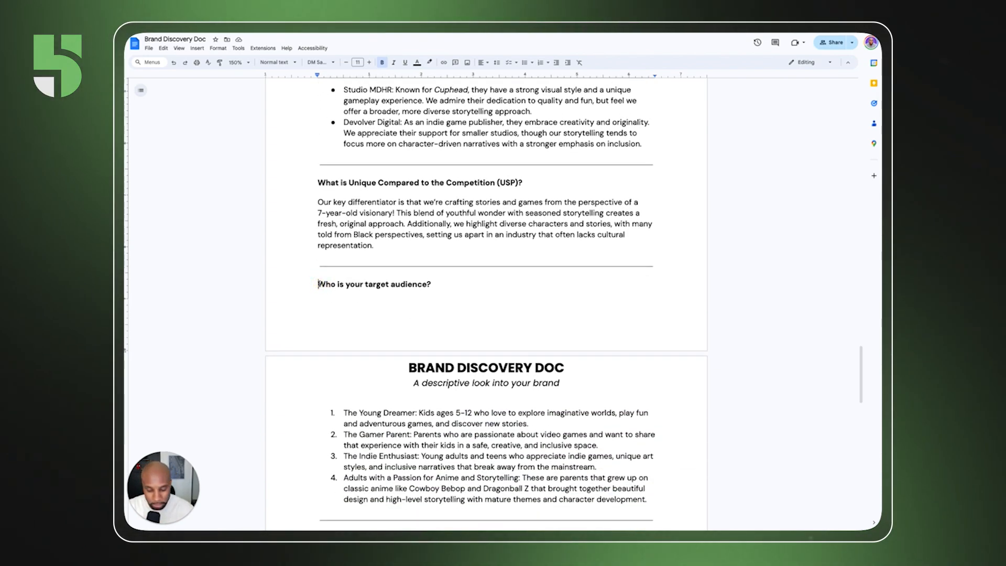
scroll(down, 3)
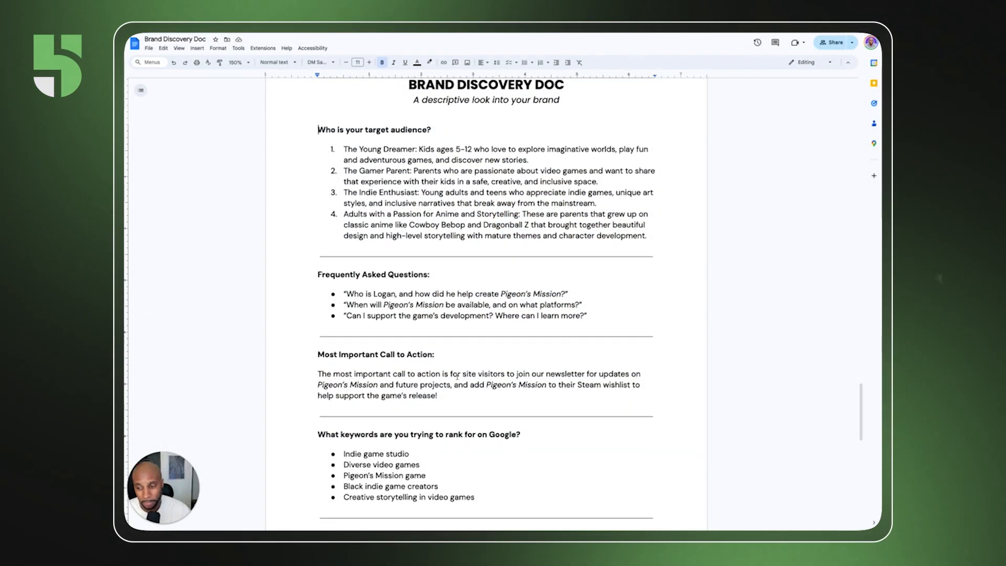
scroll(down, 3)
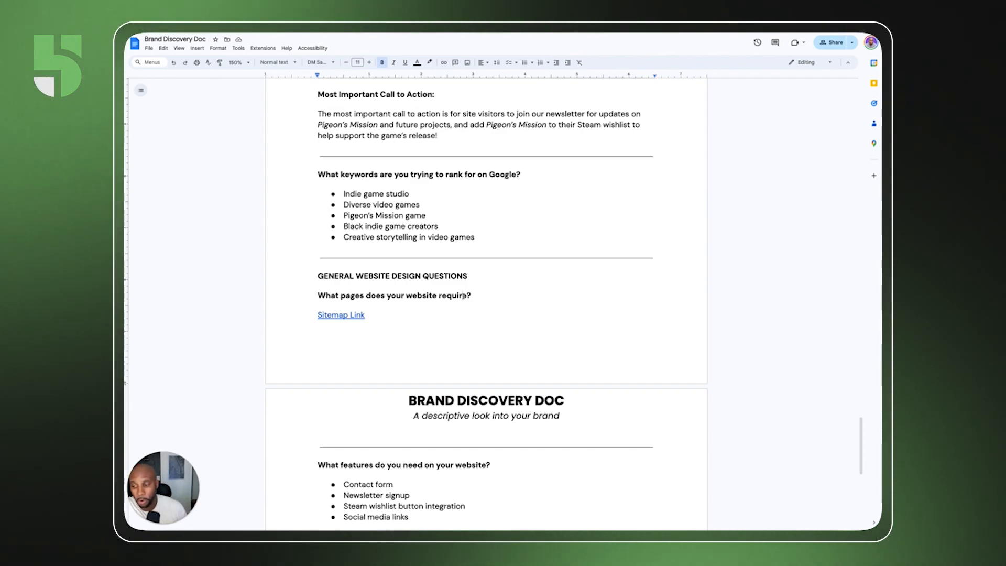
scroll(down, 3)
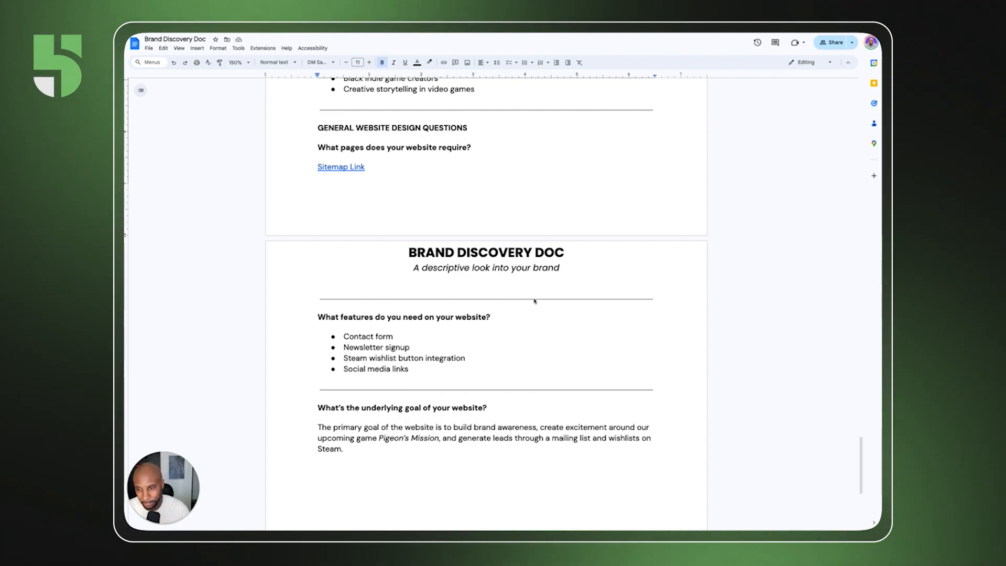
scroll(down, 3)
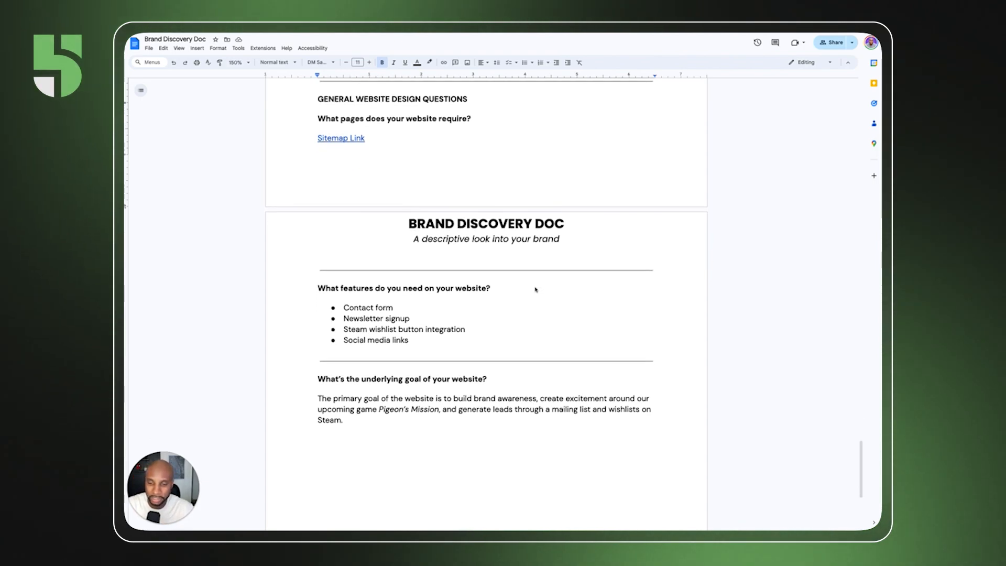
scroll(down, 3)
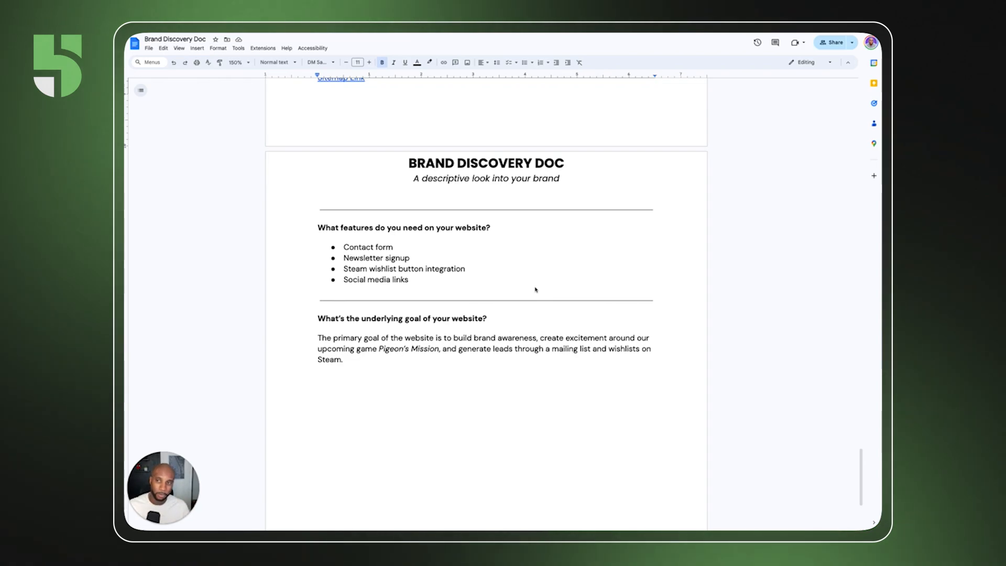
scroll(down, 3)
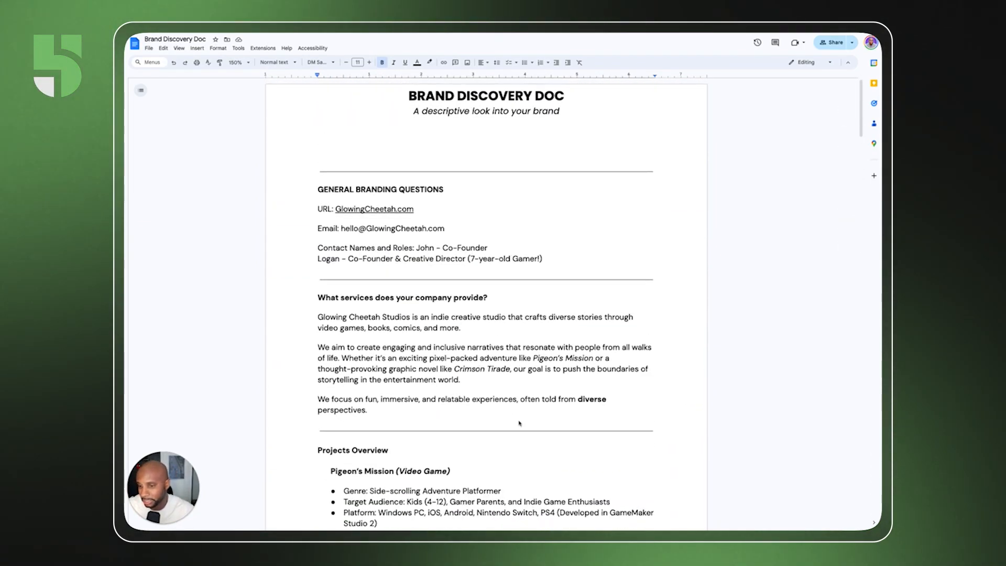
scroll(down, 3)
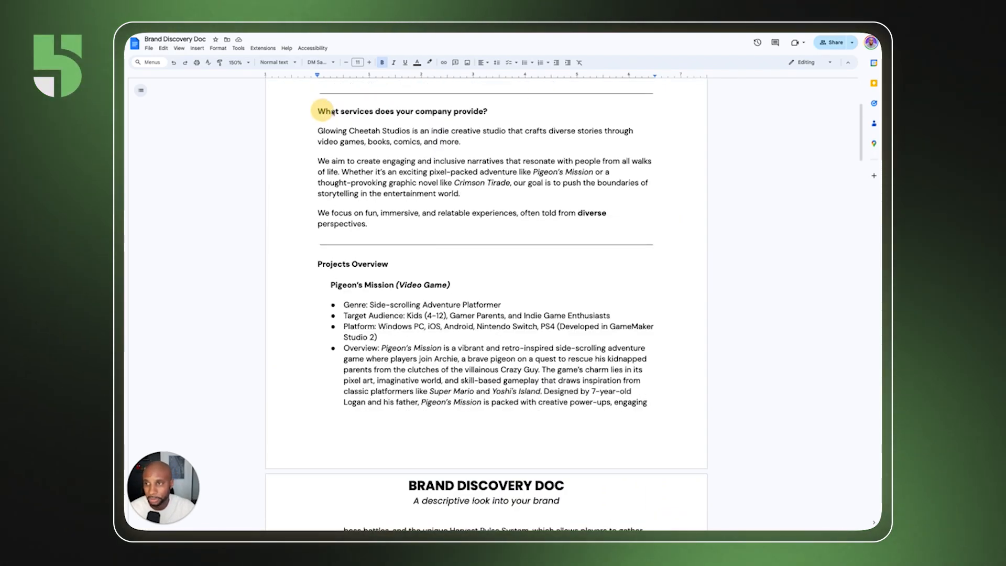
scroll(down, 3)
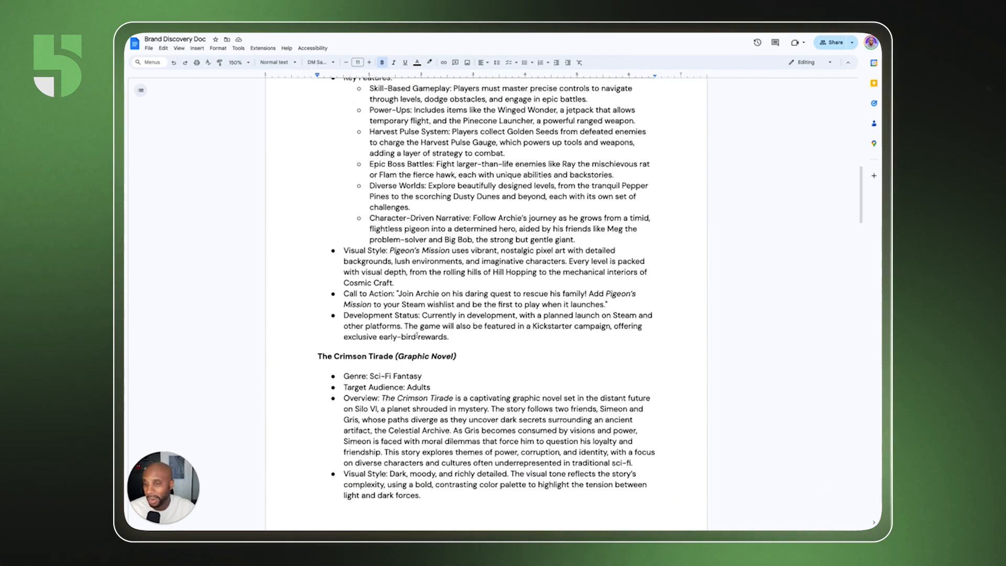
scroll(down, 3)
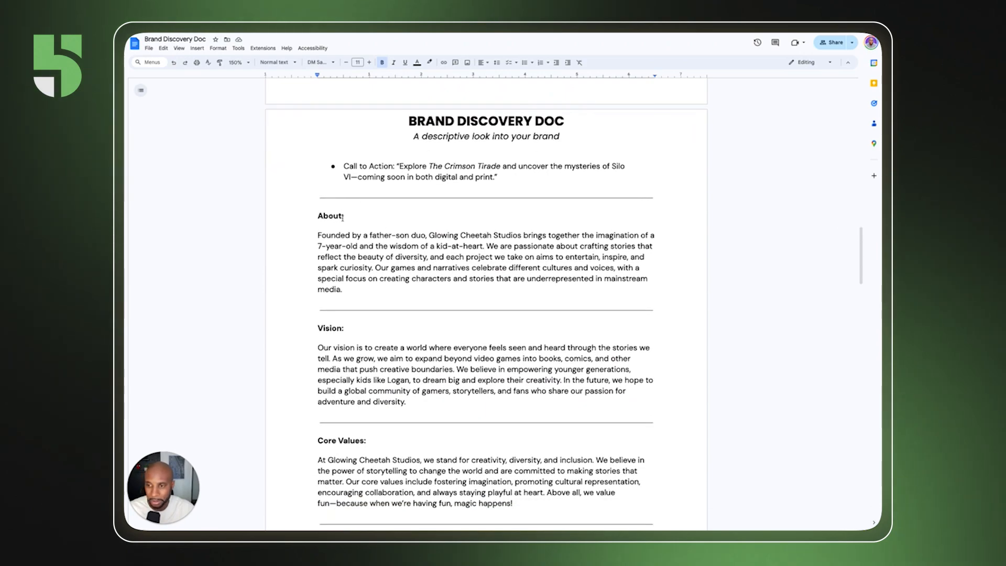
double_click(330, 216)
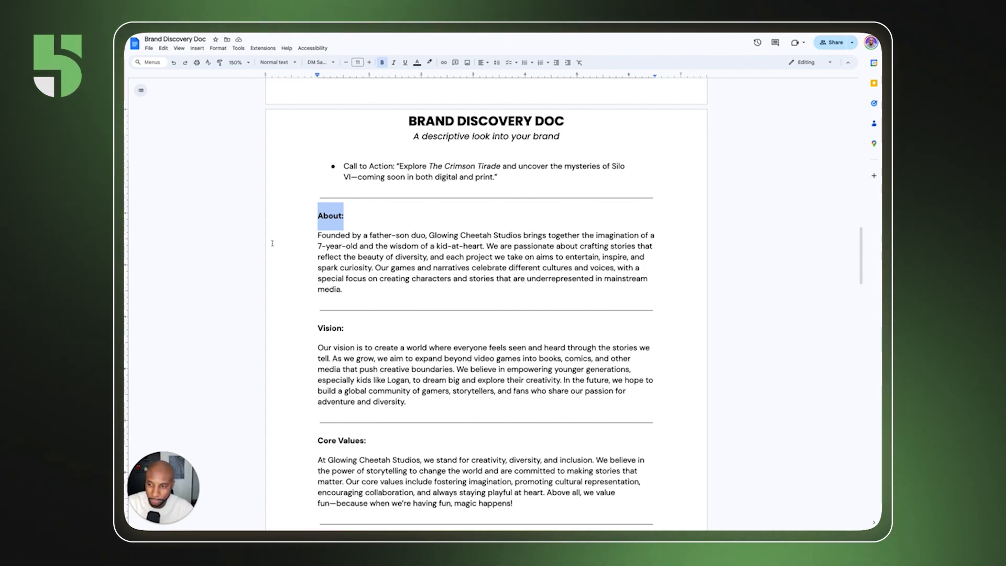
scroll(down, 3)
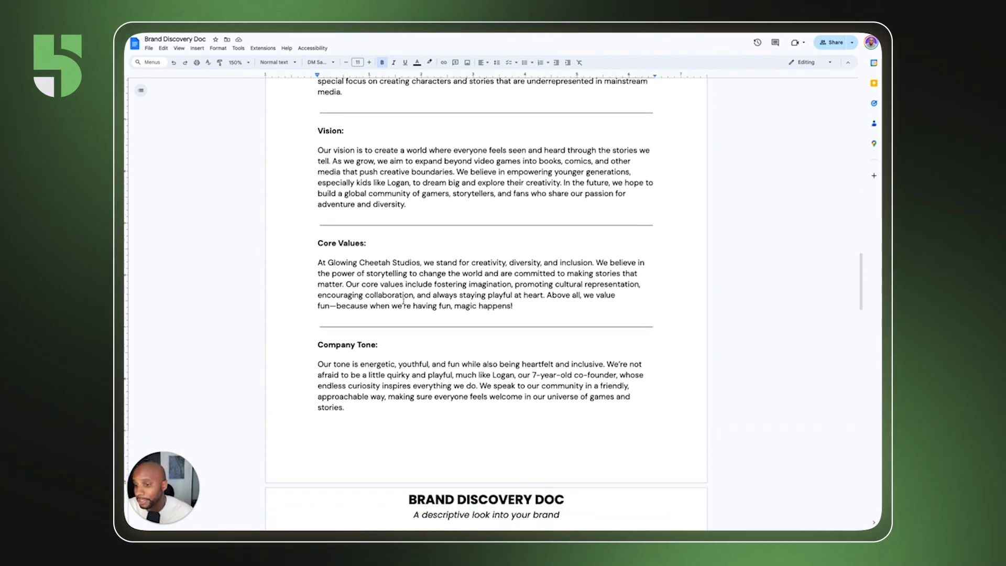
scroll(down, 3)
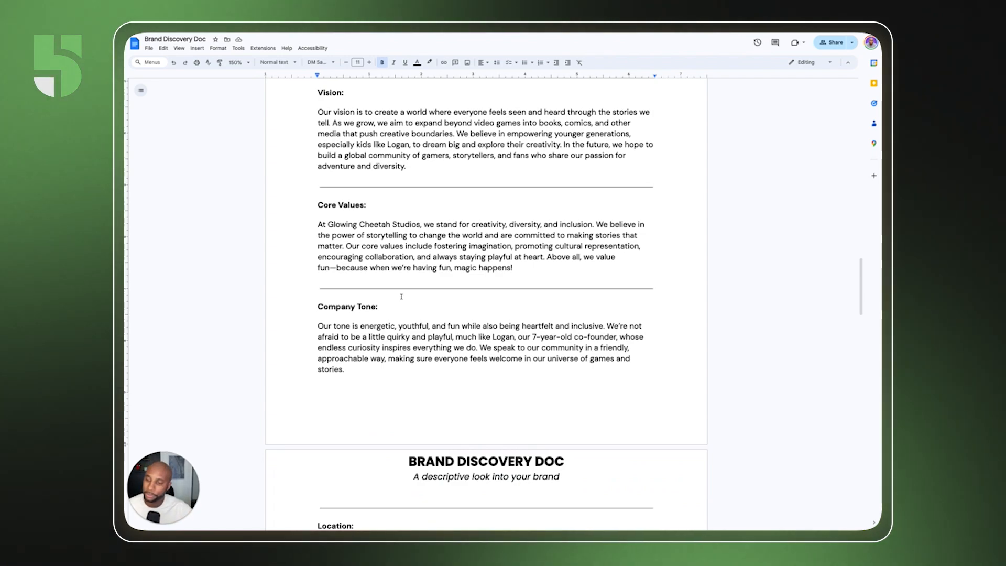
scroll(down, 3)
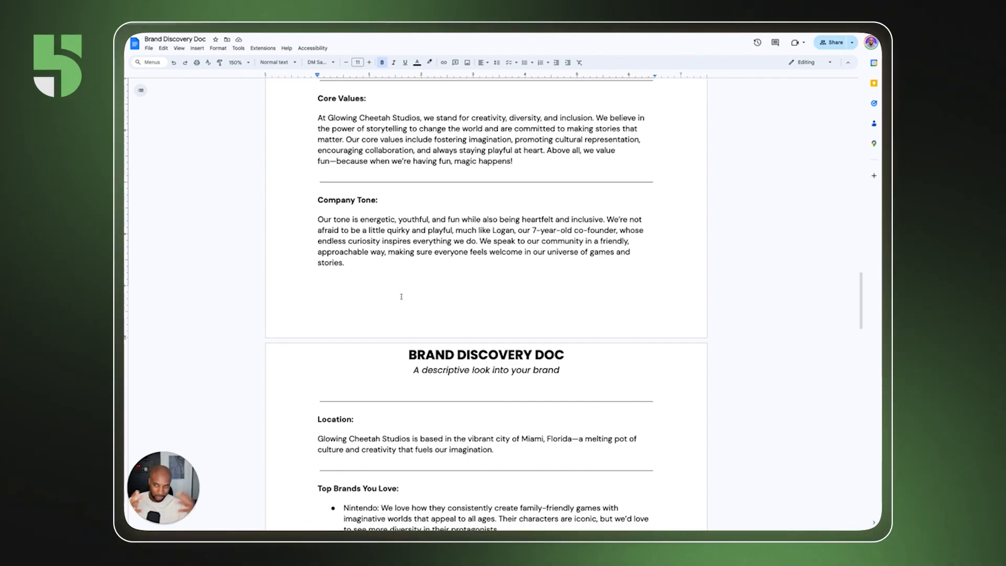
scroll(down, 3)
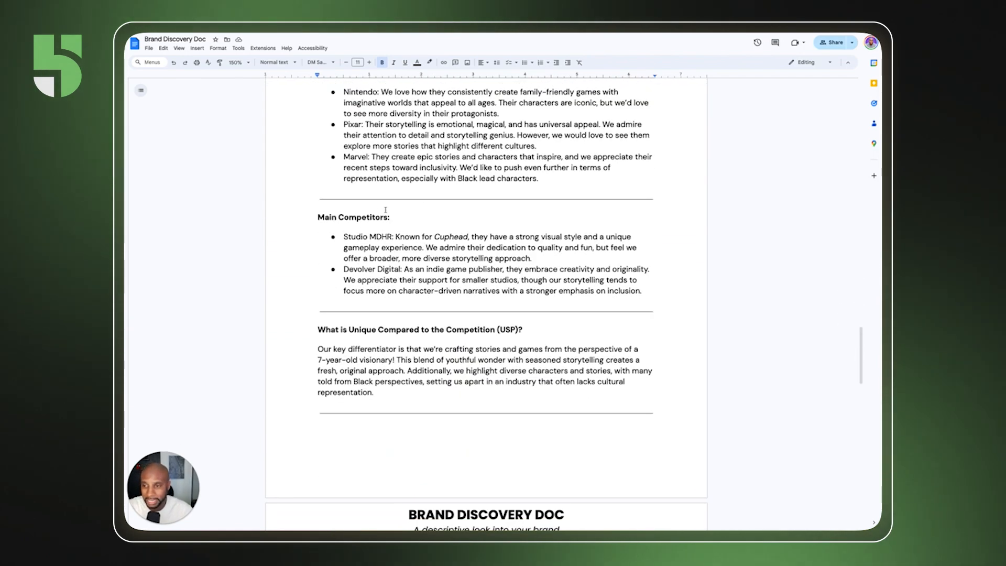
scroll(down, 3)
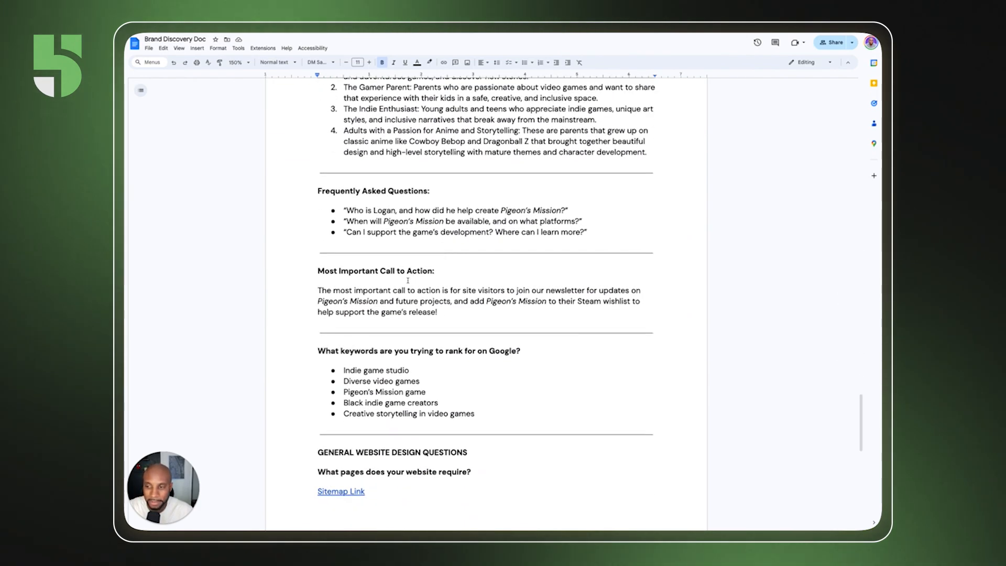
scroll(down, 3)
text(relume)
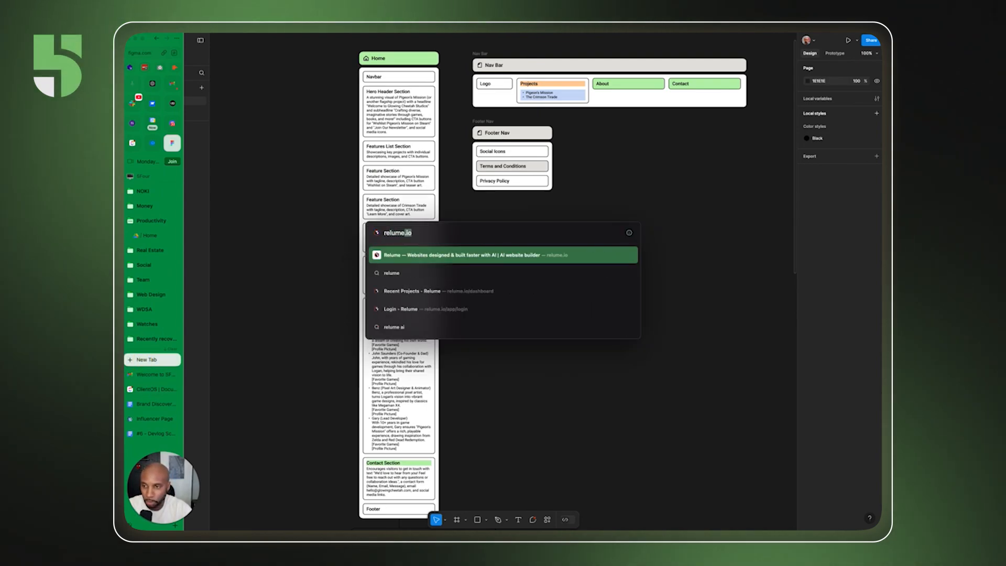
Step: Load the Relume website homepage in a new browser tab
click(502, 254)
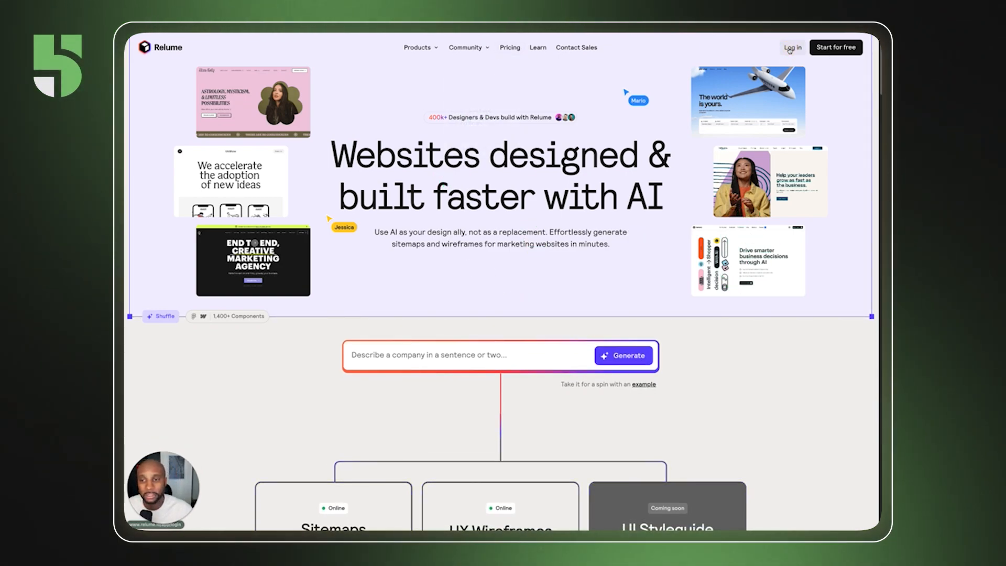
Step: Sign in to Relume and open the GCS - Sitemap project from Recent Projects
click(793, 47)
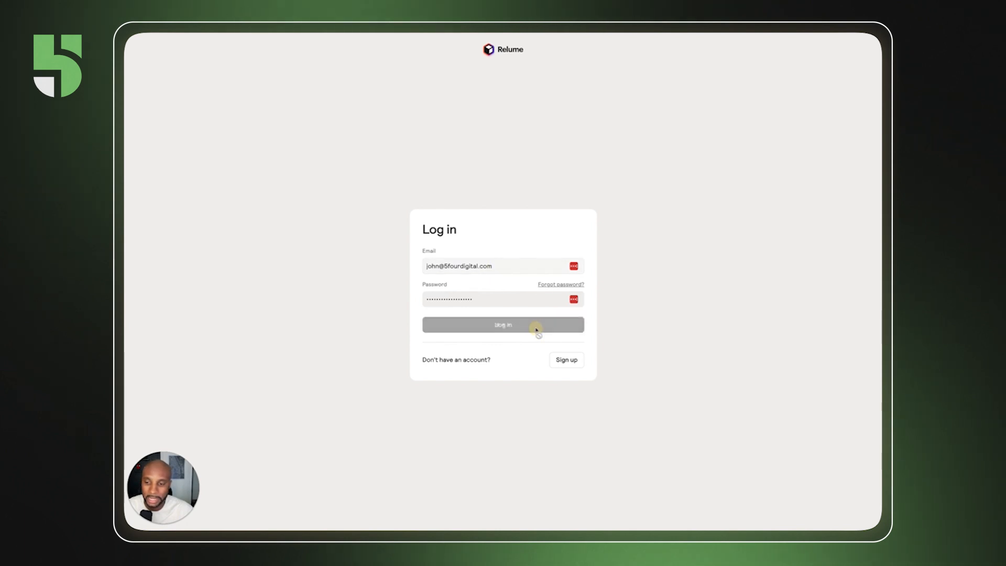
click(502, 325)
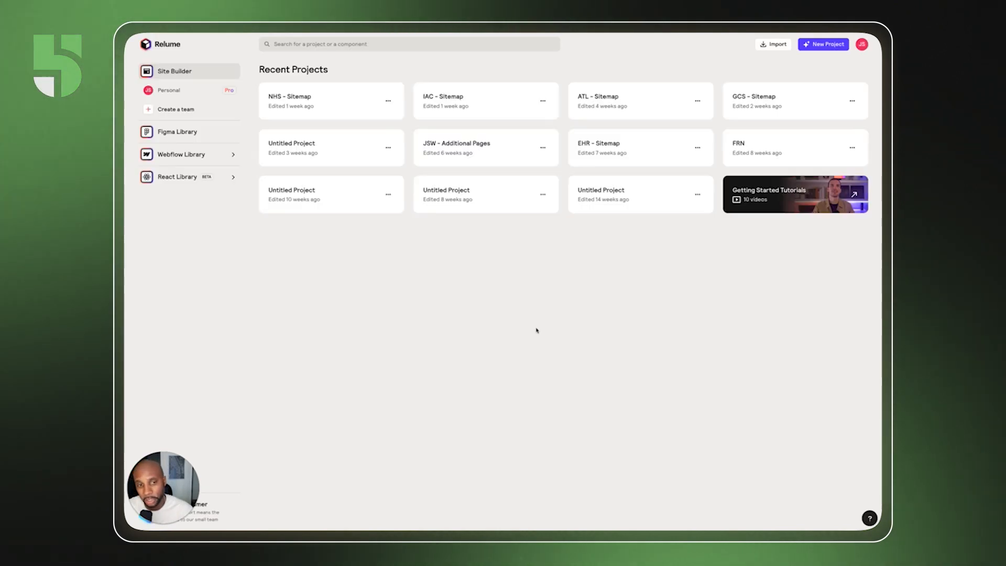
click(762, 96)
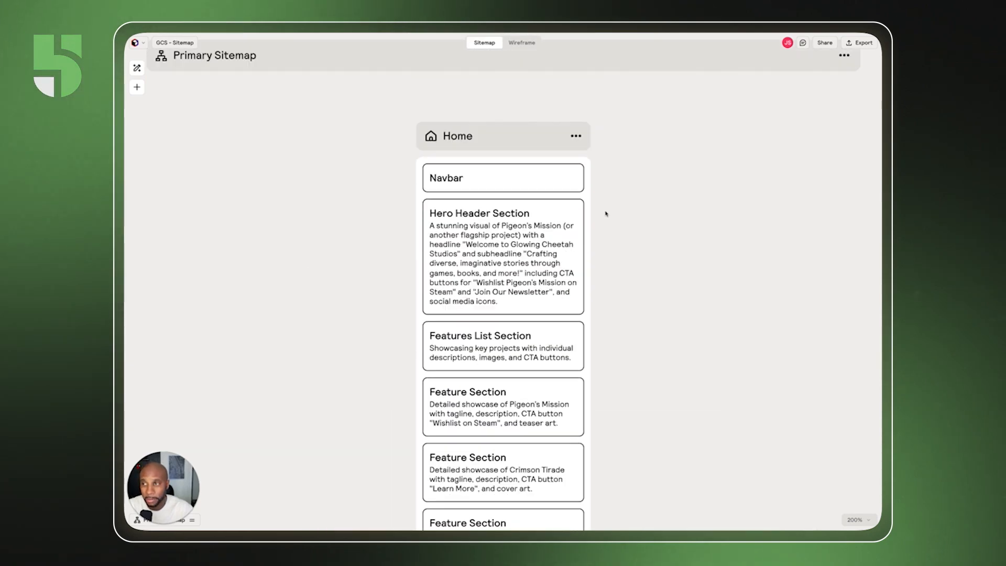
Step: Review the sitemap's Home, Projects and Terms of Service pages down to the empty canvas
scroll(down, 3)
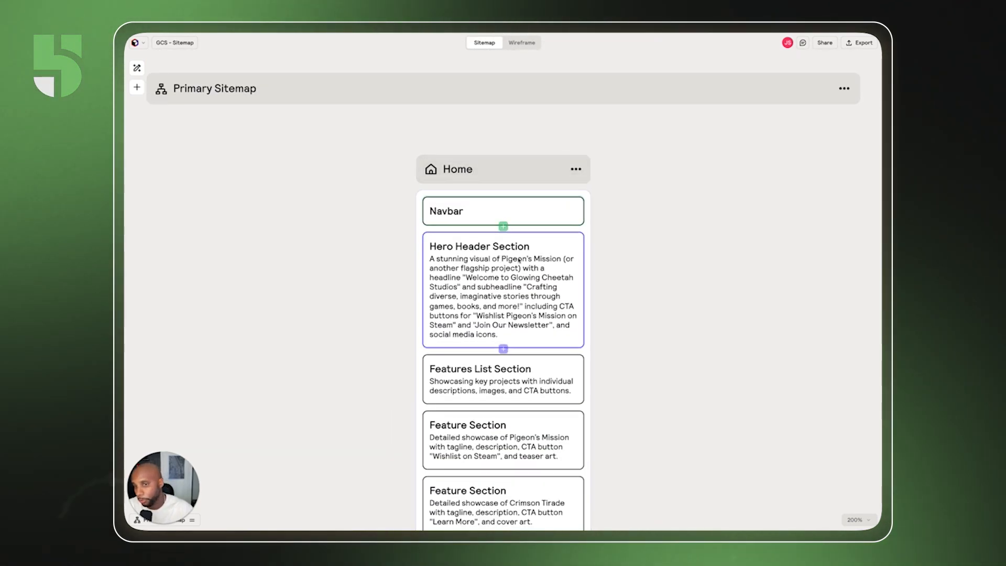
scroll(down, 3)
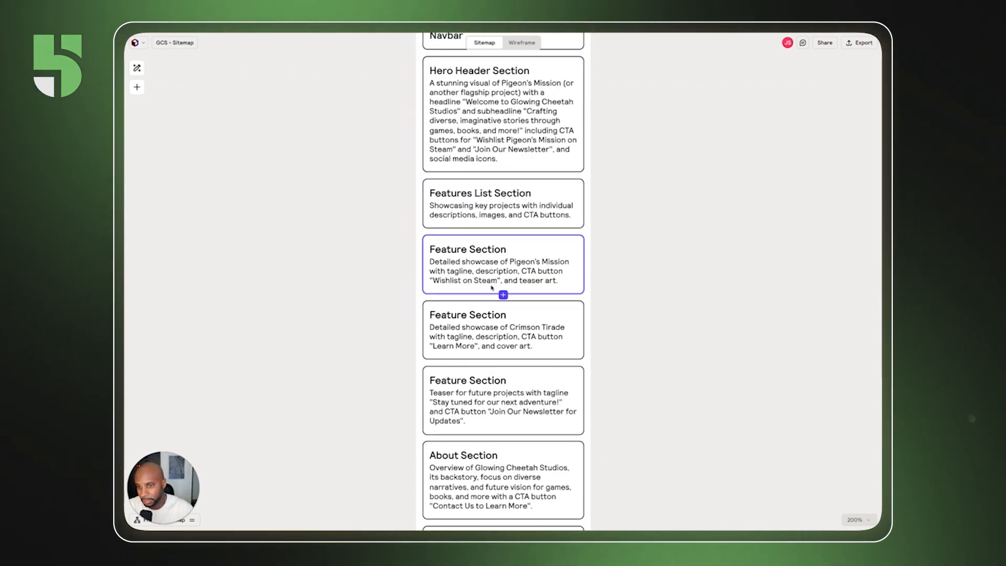
scroll(down, 3)
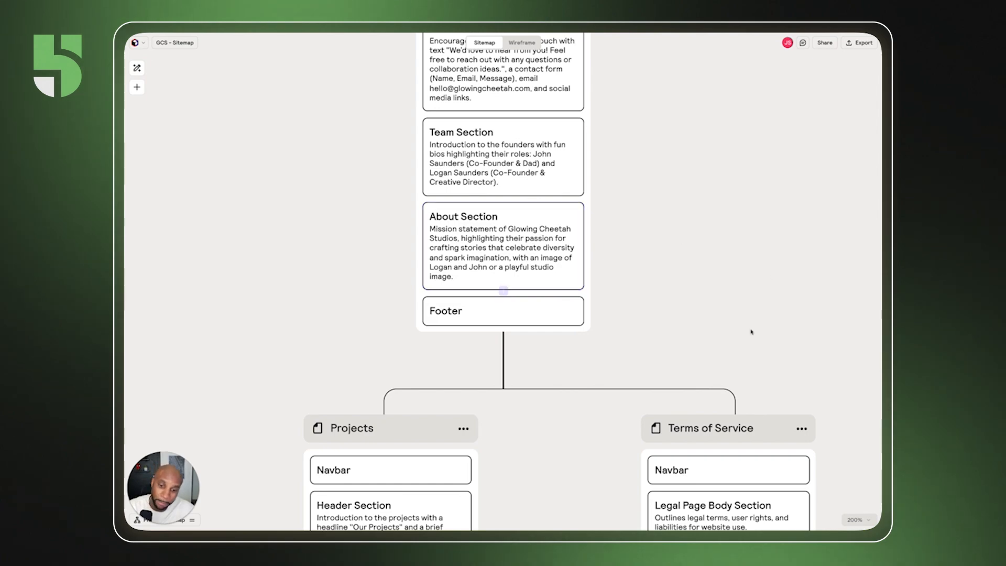
scroll(down, 3)
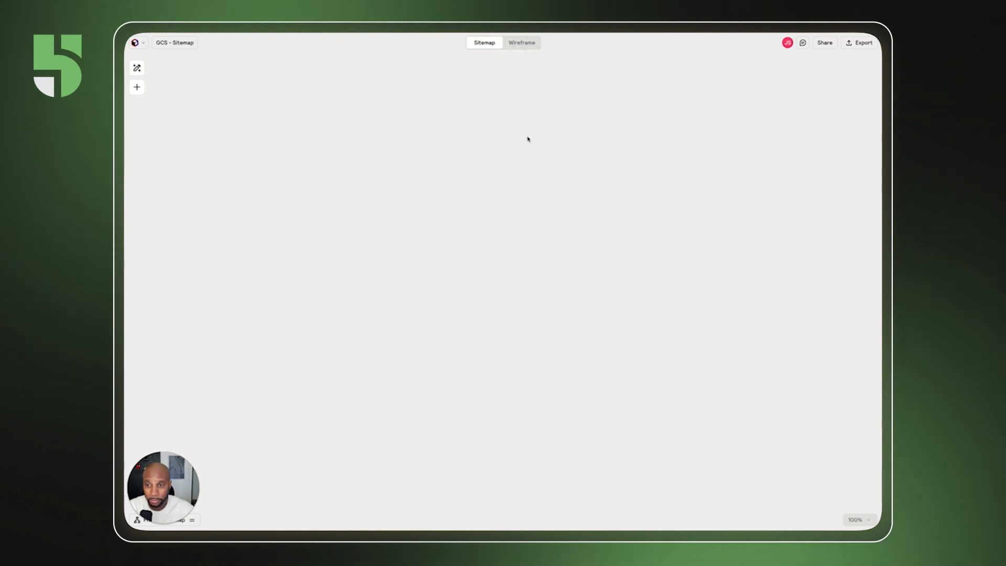
mouse_move(604, 259)
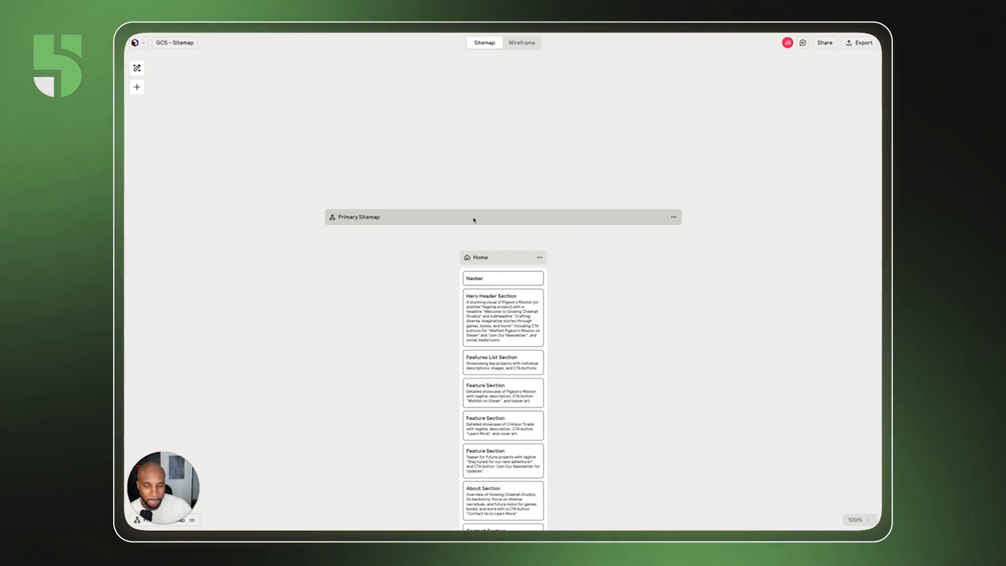
mouse_move(428, 178)
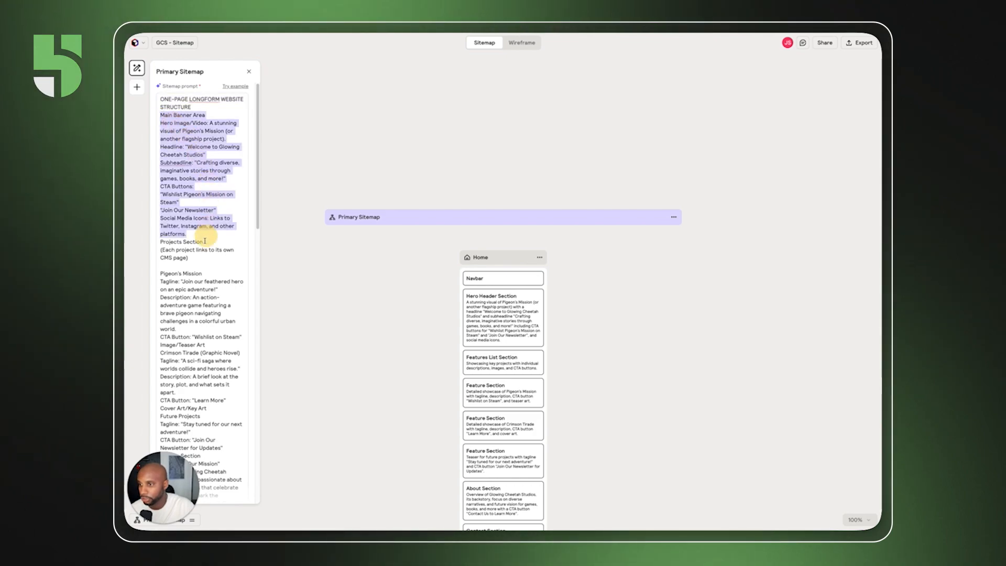
Step: Read through the Primary Sitemap prompt's taglines, mission and founders text
scroll(down, 3)
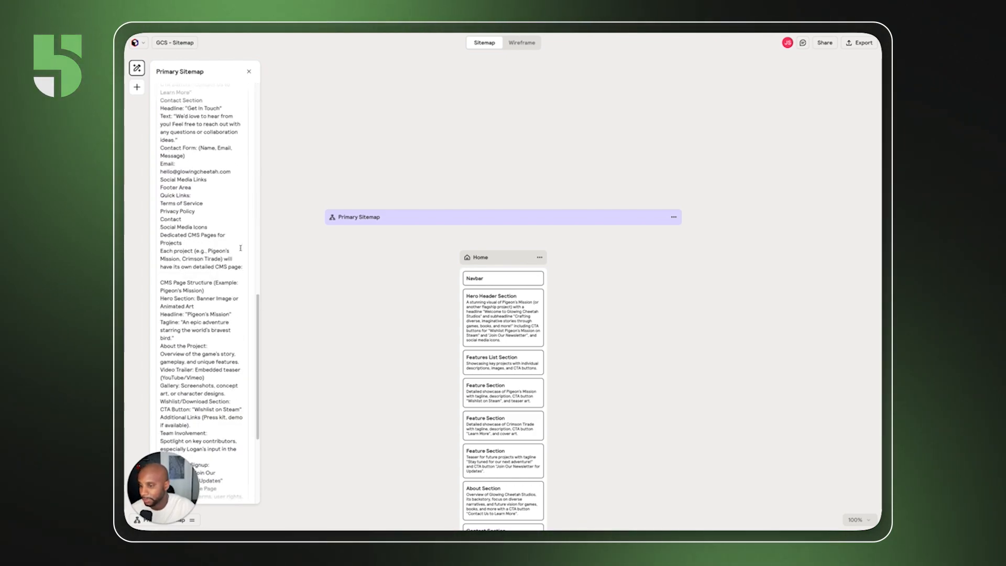
scroll(down, 3)
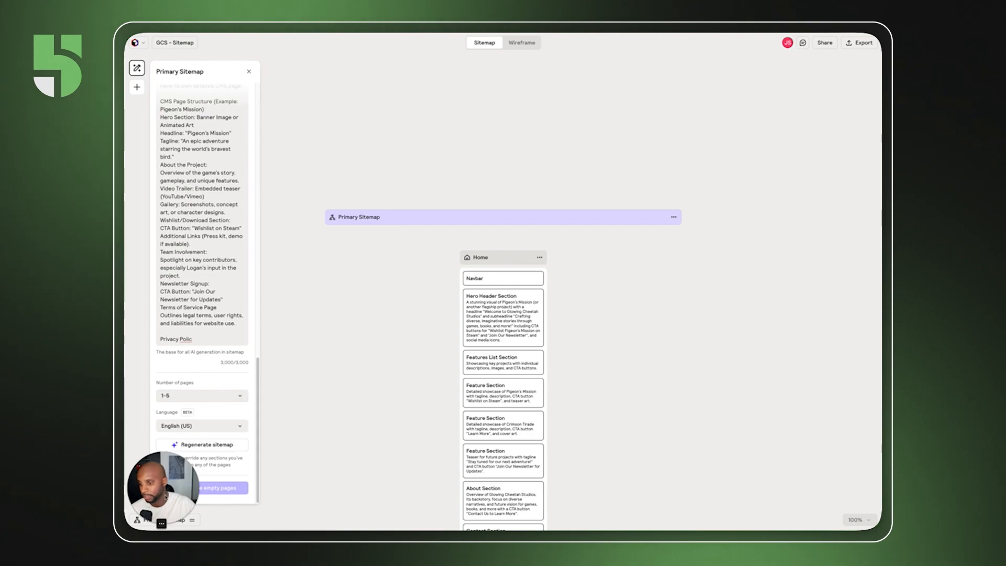
scroll(down, 3)
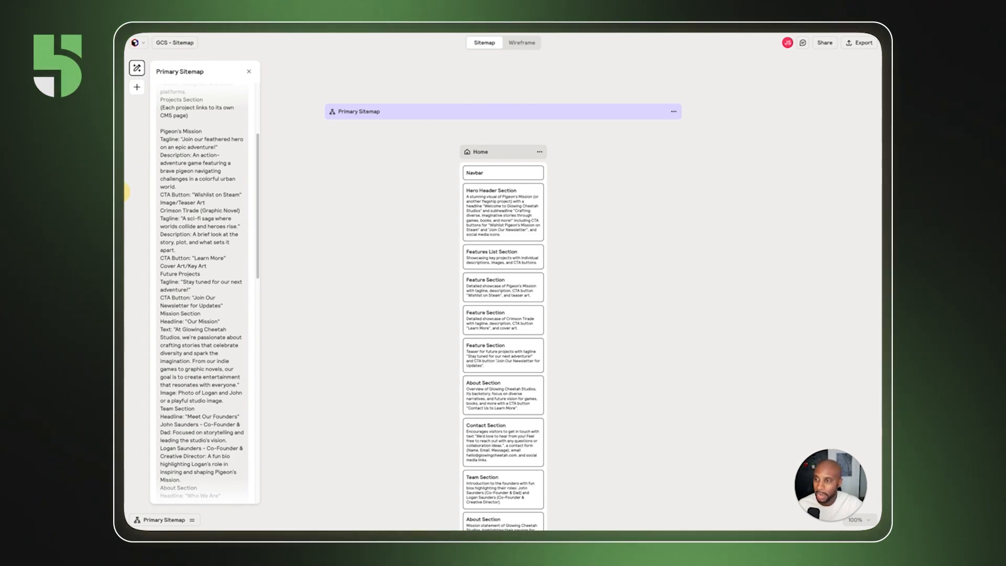
Step: Switch back to the Figma GCS - Sitemap file showing Home sections, Nav Bar and Footer Nav
click(521, 42)
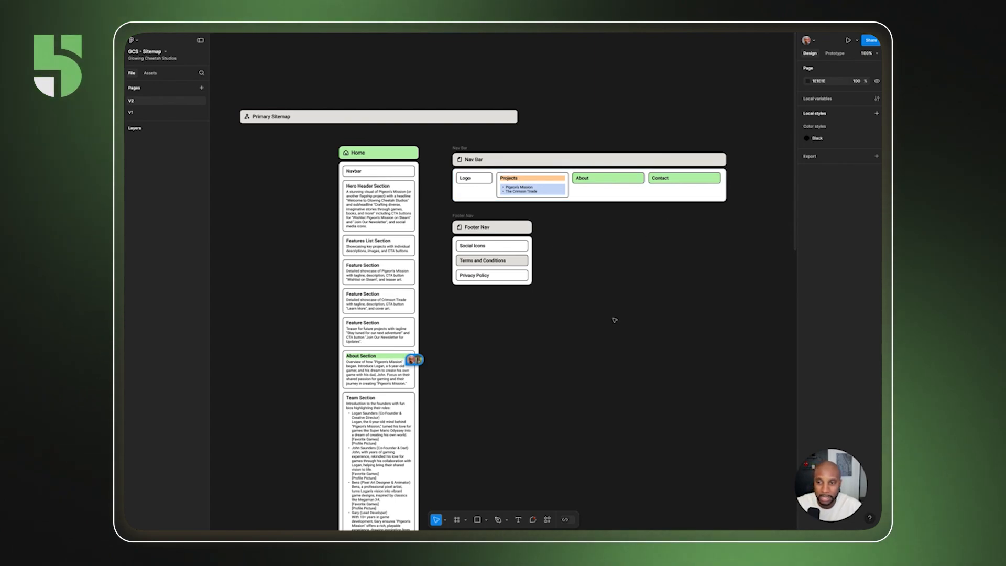
mouse_move(458, 300)
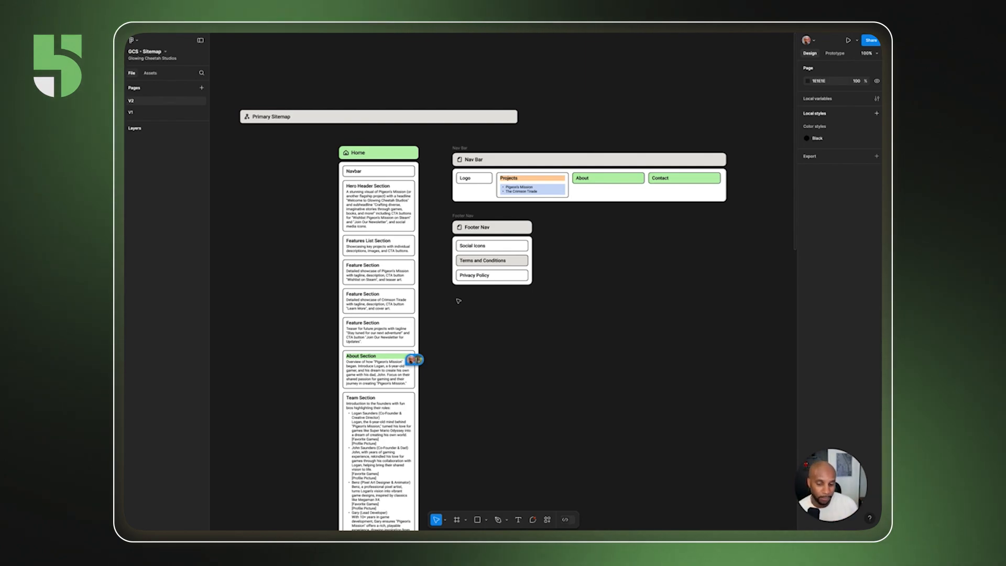
click(270, 116)
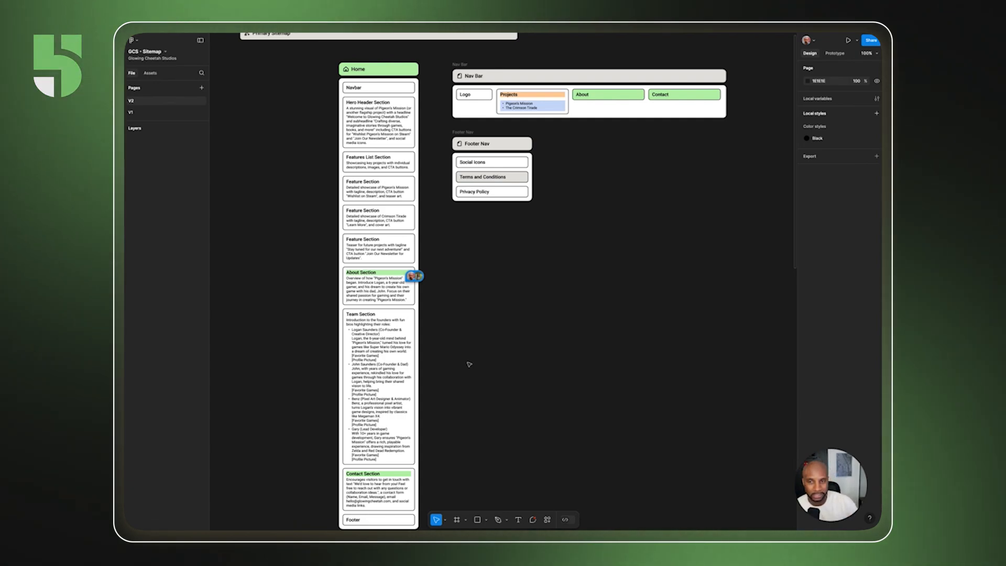
mouse_move(595, 249)
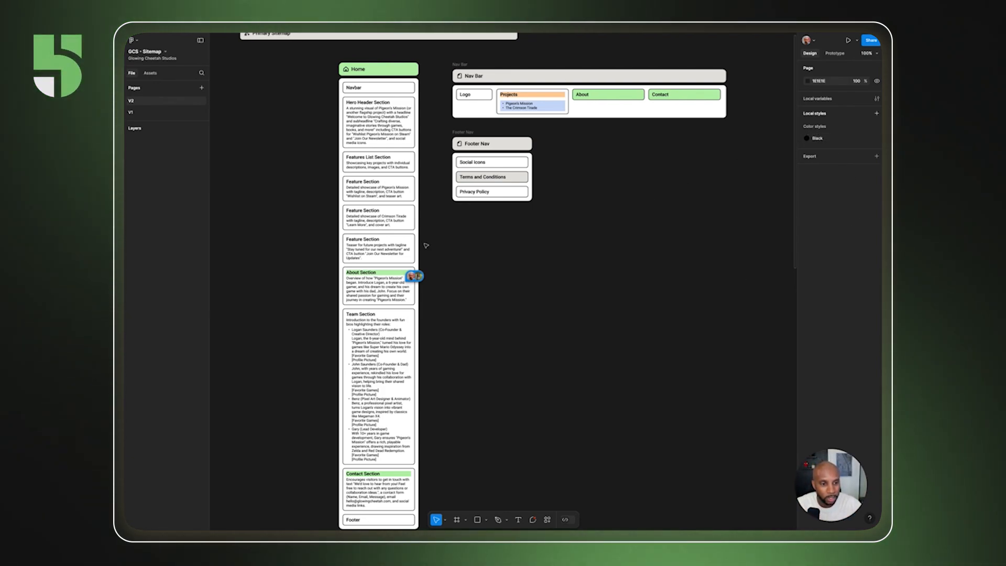
mouse_move(610, 340)
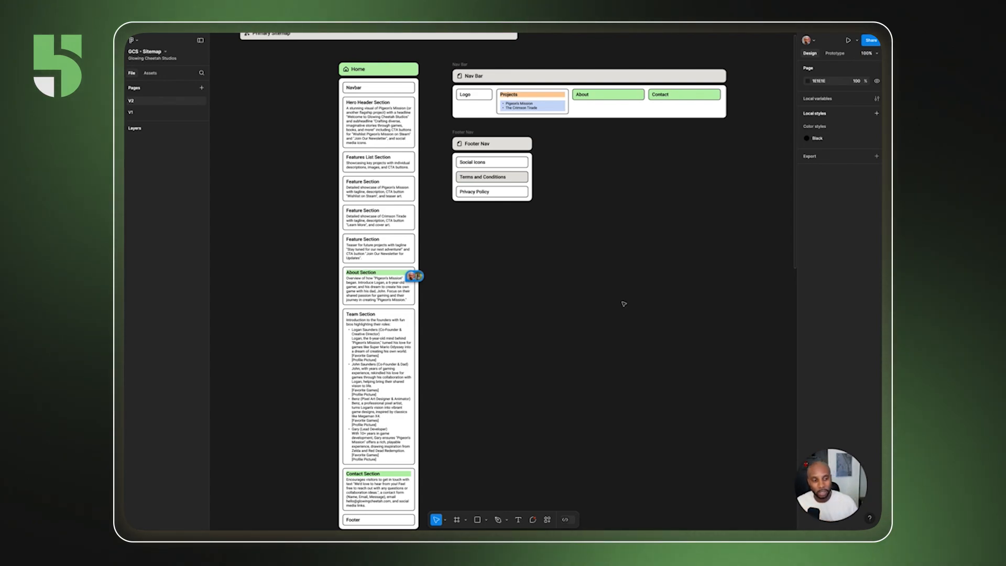
mouse_move(632, 301)
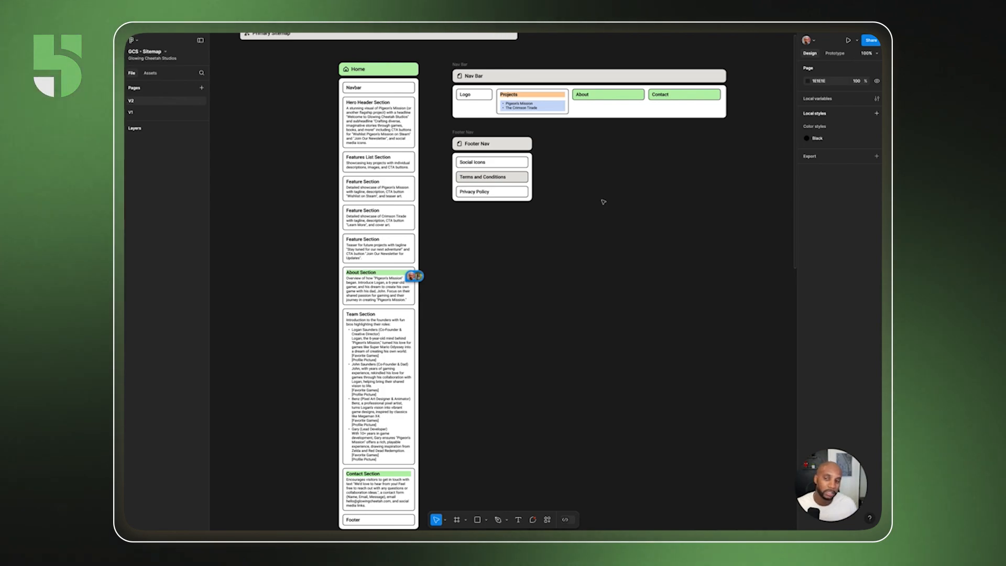
scroll(down, 3)
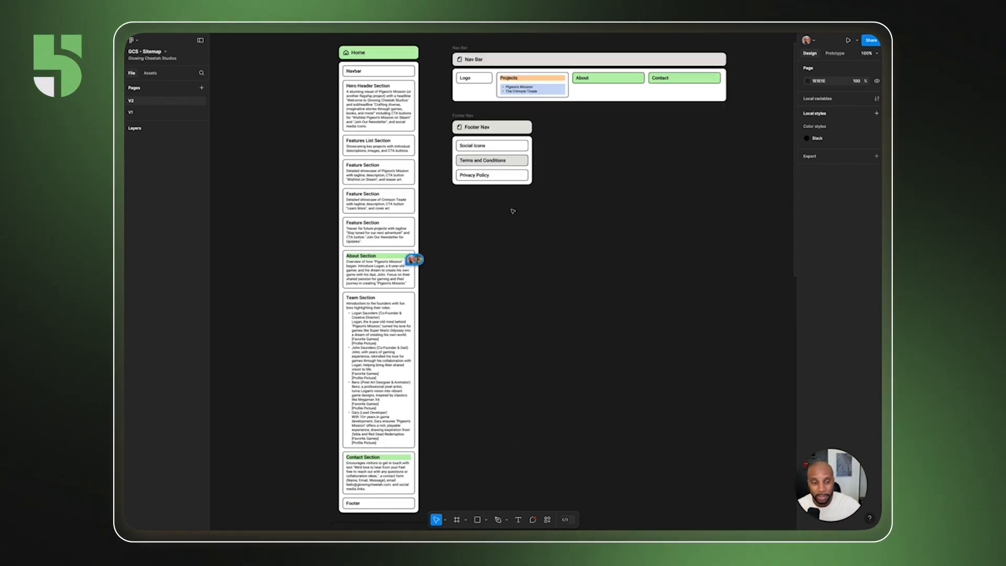